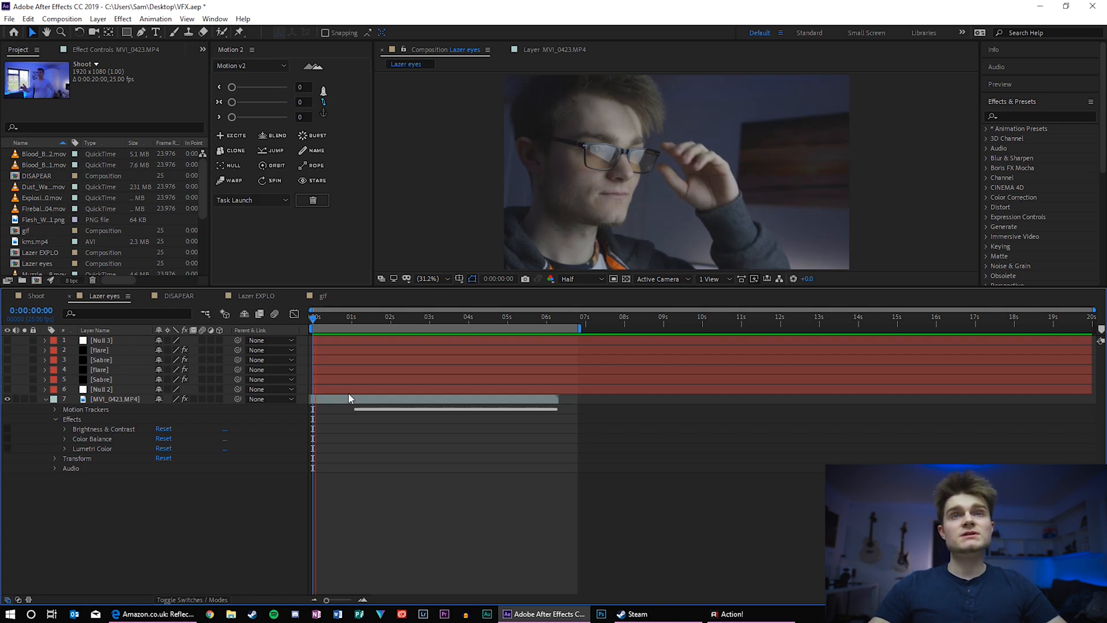
Step: Expand Tracker 1 and Tracker 2 on MVI_0423.MP4 to list each eye's track points, then select the lower Sabre layer
{"action": "left_click", "coordinate": [392, 317]}
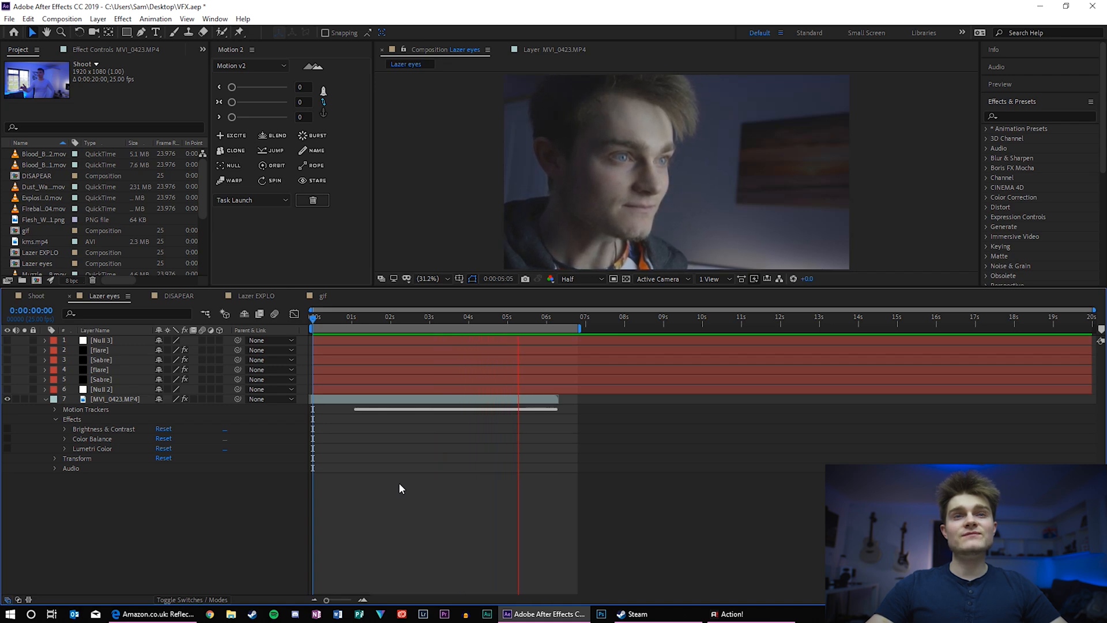
{"action": "left_click", "coordinate": [546, 316]}
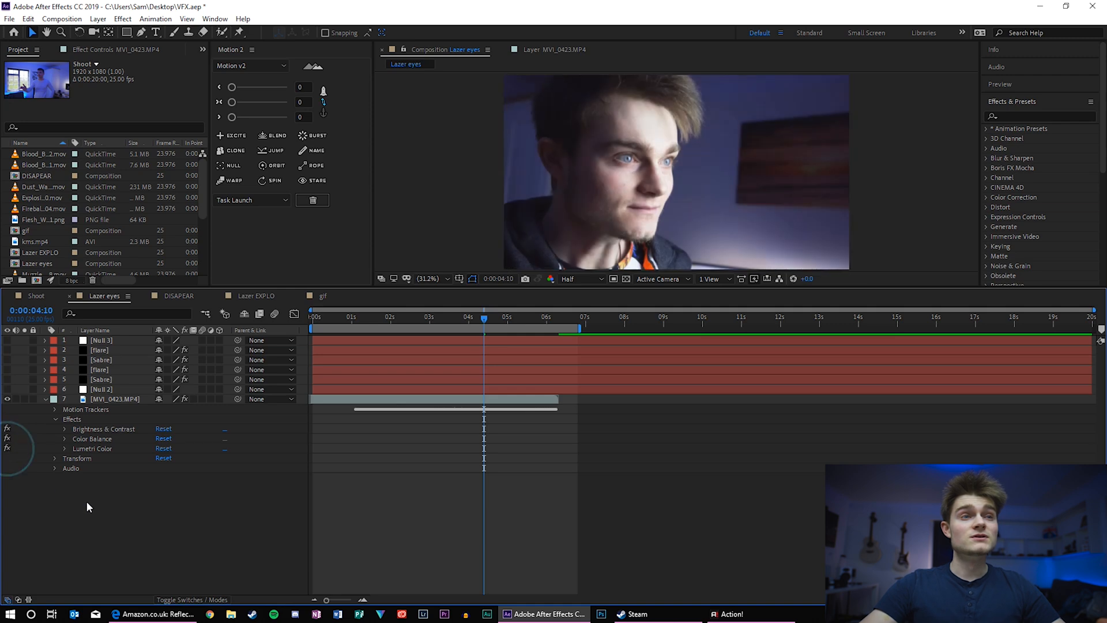
{"action": "left_click", "coordinate": [114, 399]}
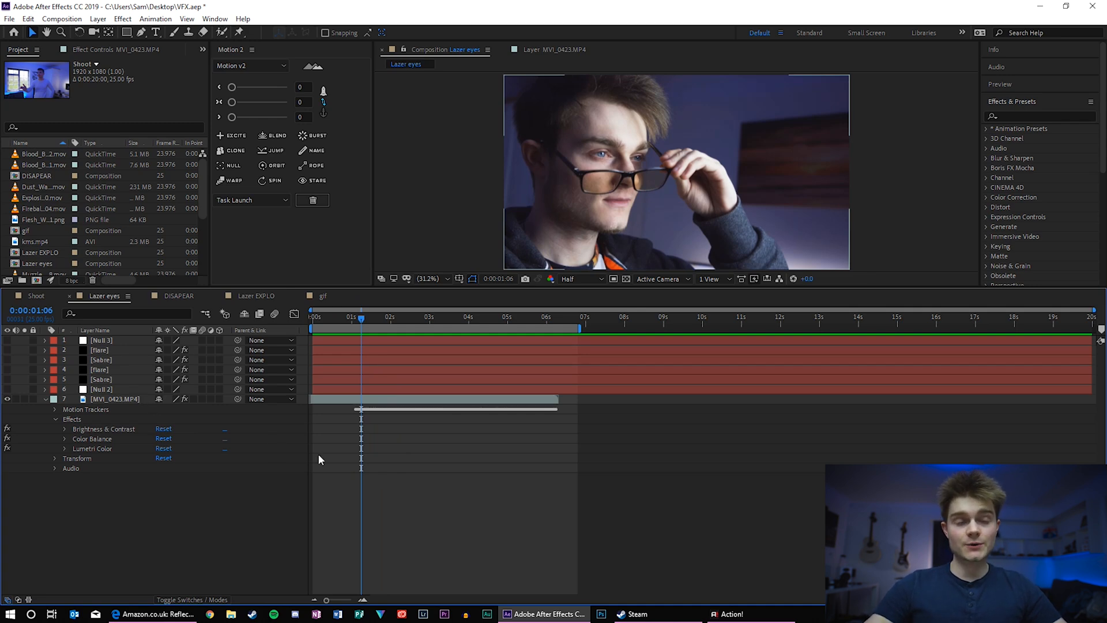
{"action": "mouse_move", "coordinate": [157, 415]}
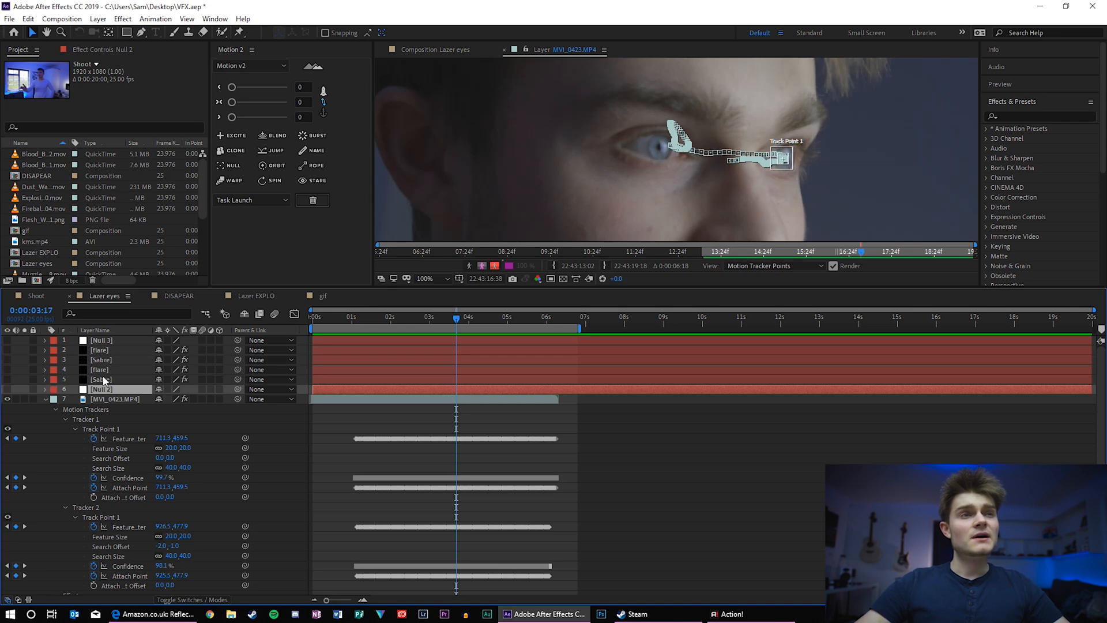
{"action": "left_click", "coordinate": [103, 379]}
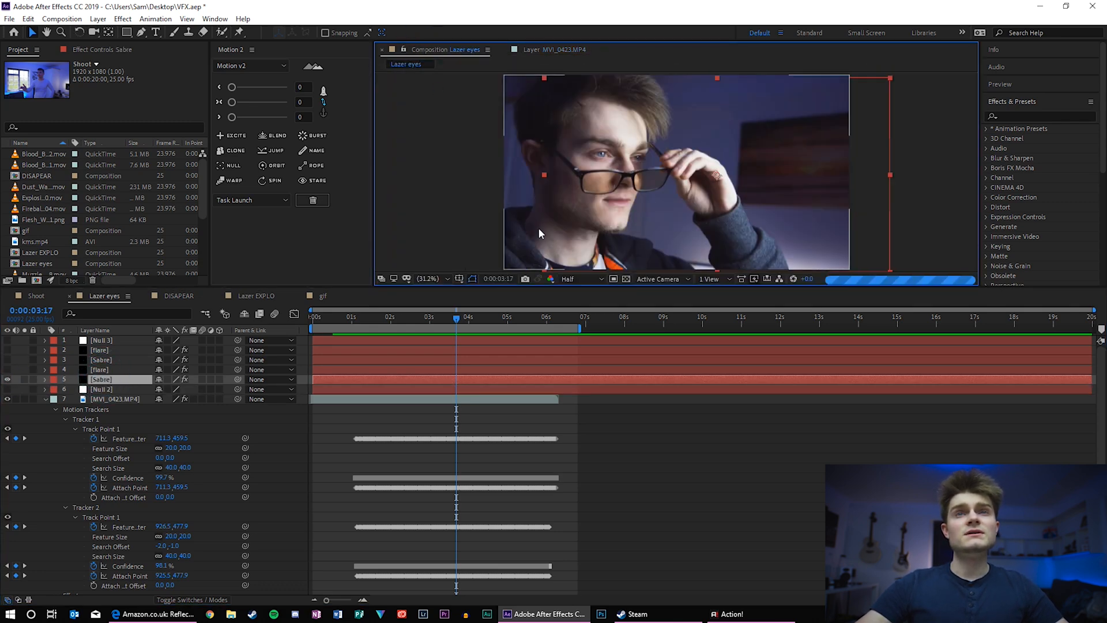
Step: Expand the Sabre layer's Saber effect and place Core Start on the tracked right eye
{"action": "left_click_drag", "start_coordinate": [455, 319], "coordinate": [449, 319]}
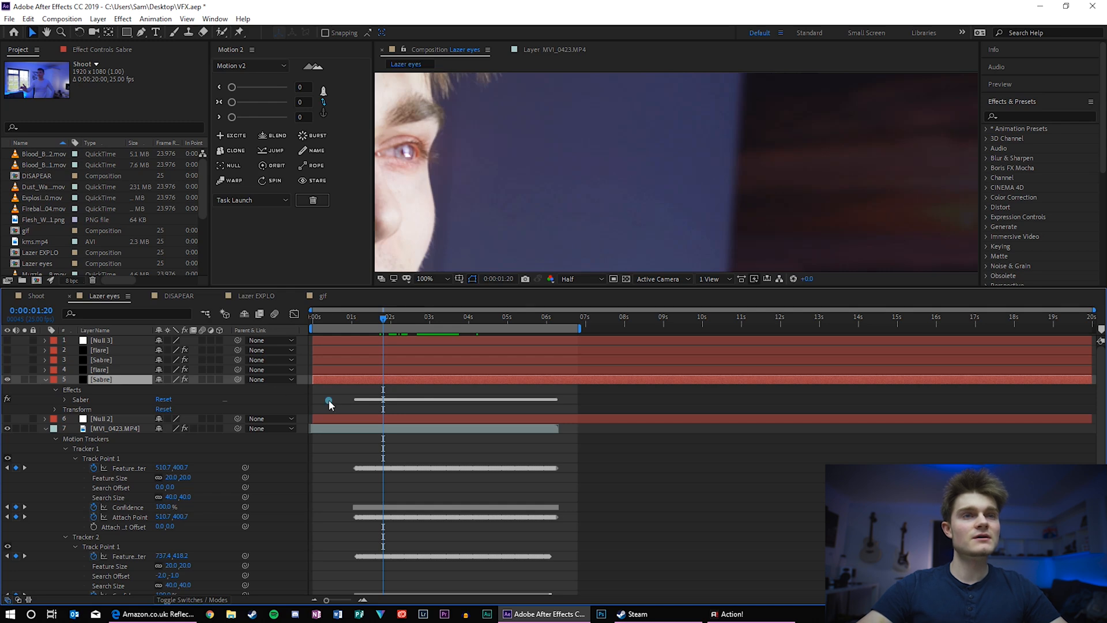
{"action": "left_click", "coordinate": [64, 399]}
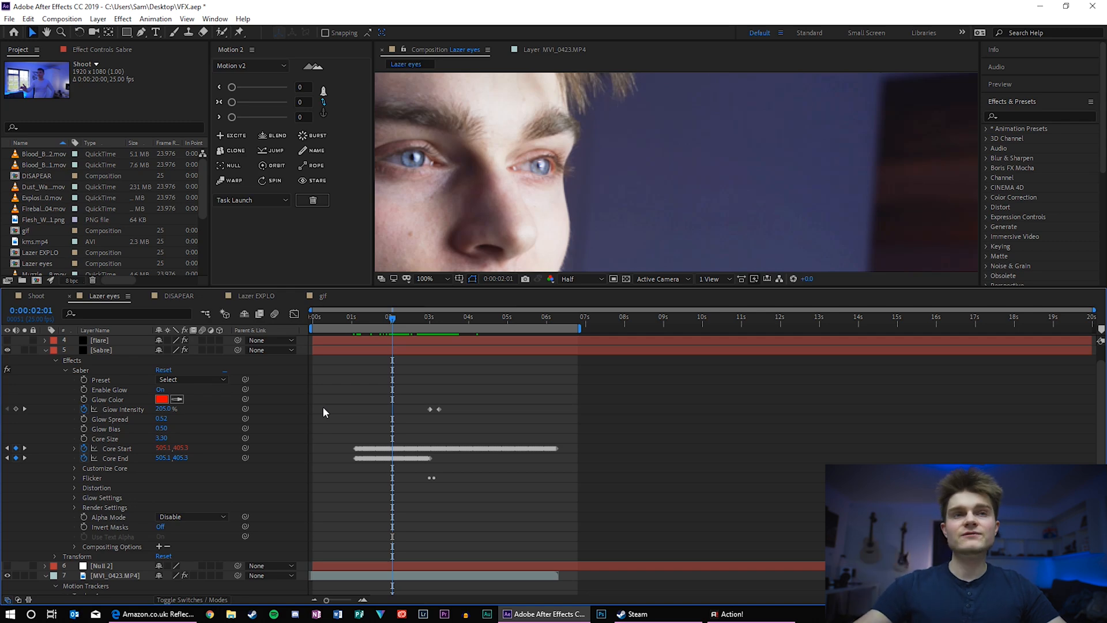
{"action": "left_click", "coordinate": [370, 316]}
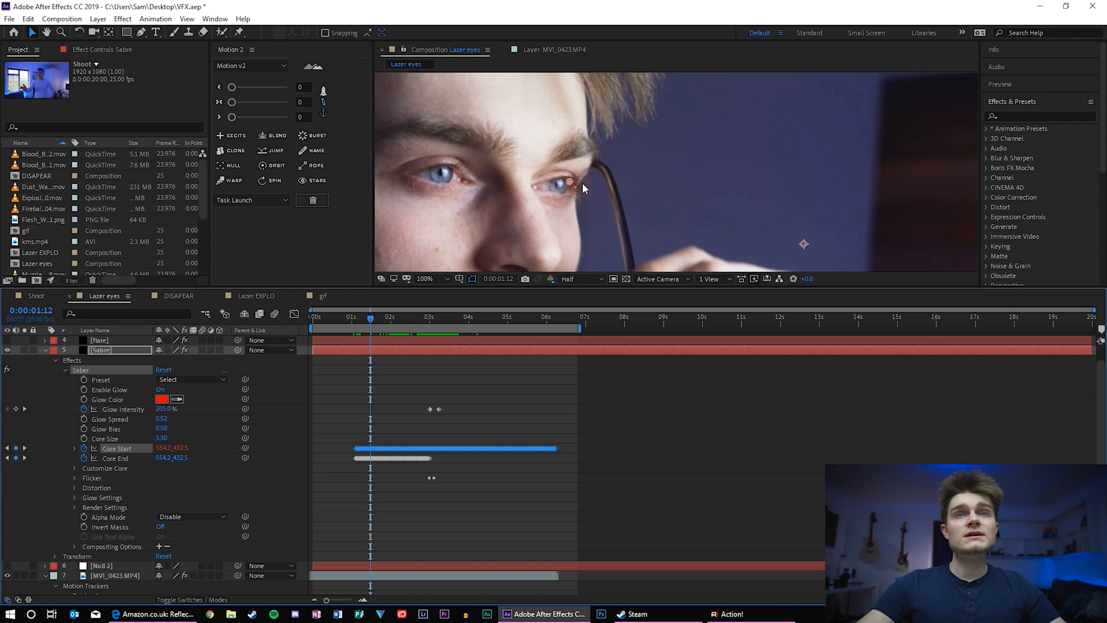
{"action": "left_click_drag", "start_coordinate": [370, 316], "coordinate": [361, 316]}
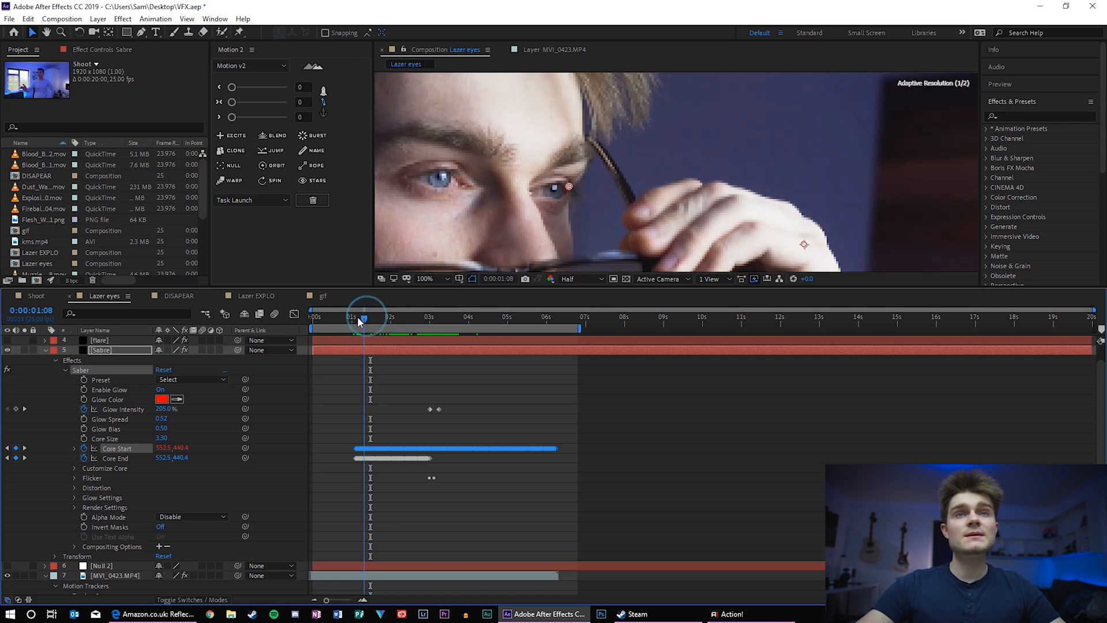
Step: Scrub earlier and about a second later to confirm the red glow stays on the eye
{"action": "left_click_drag", "start_coordinate": [365, 316], "coordinate": [388, 316]}
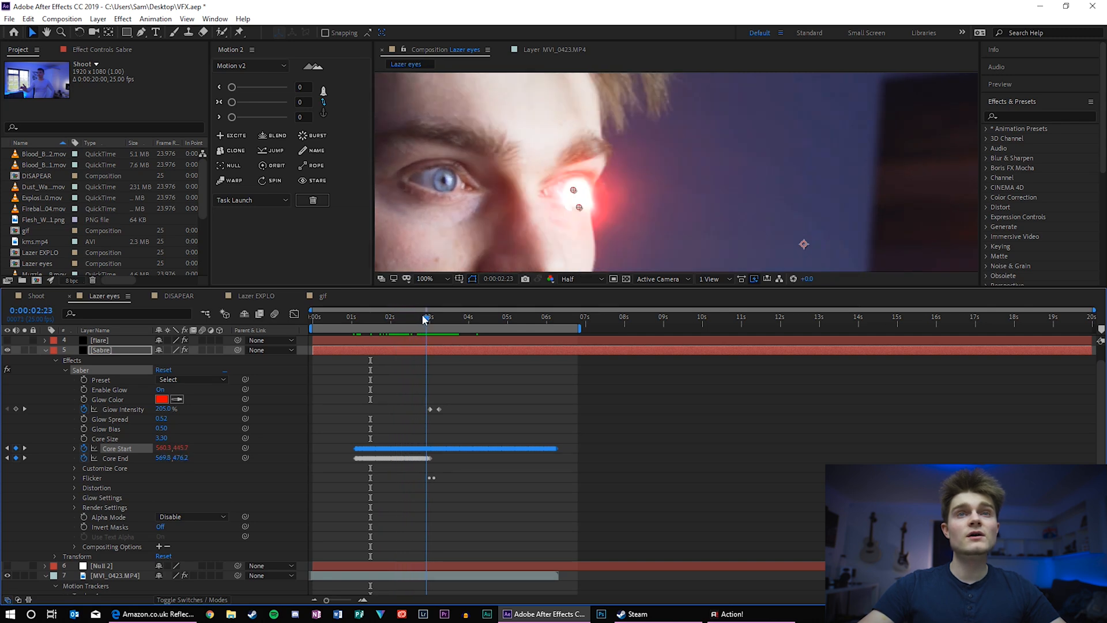
{"action": "left_click_drag", "start_coordinate": [426, 316], "coordinate": [445, 316]}
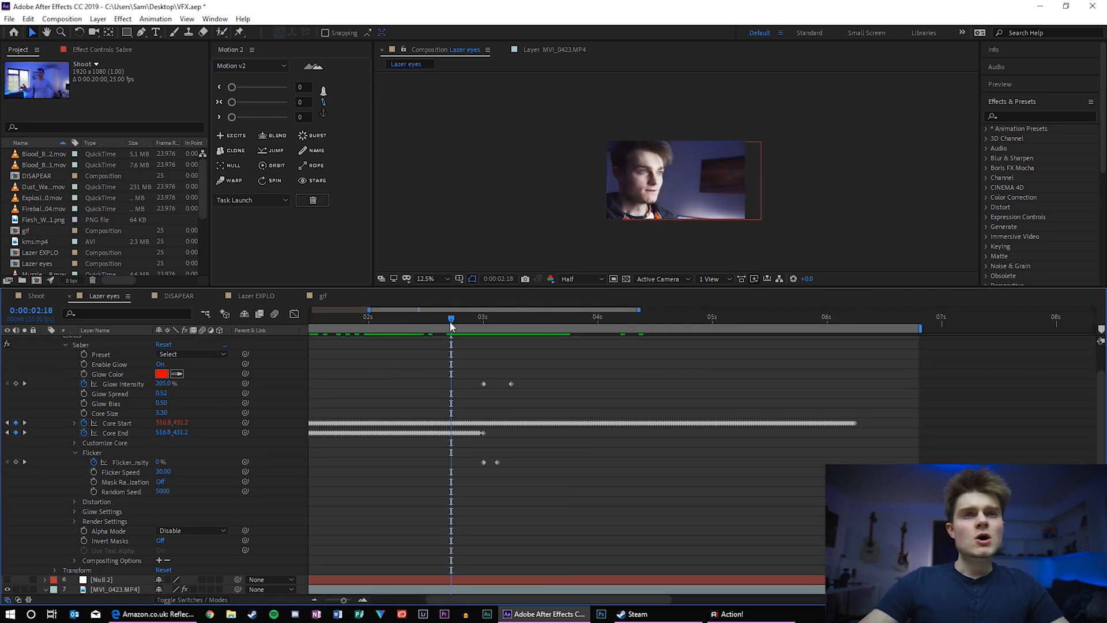
{"action": "mouse_move", "coordinate": [450, 318]}
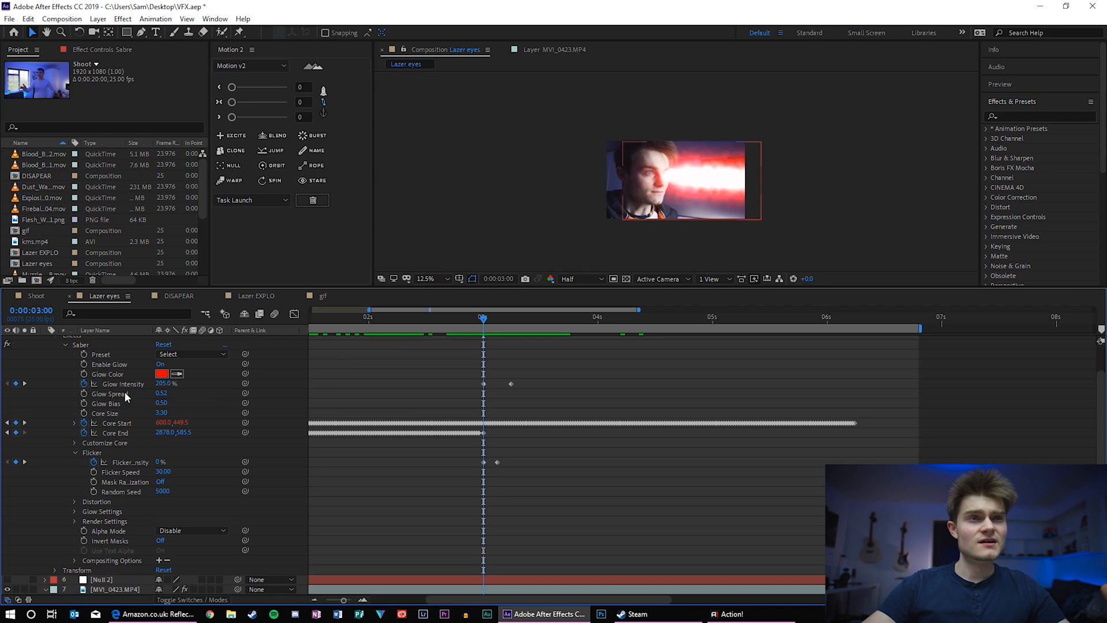
Step: Extend Core End to about 2878,585 with Glow 84% and Flicker 64%, previewing near four seconds
{"action": "left_click", "coordinate": [422, 278]}
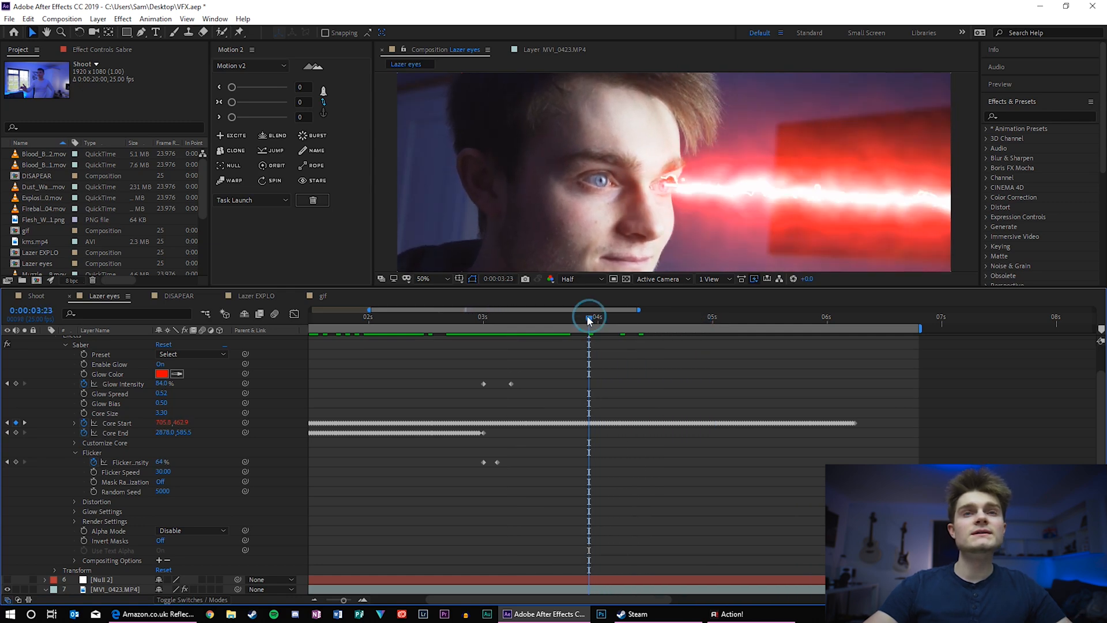
{"action": "left_click_drag", "start_coordinate": [589, 317], "coordinate": [603, 317]}
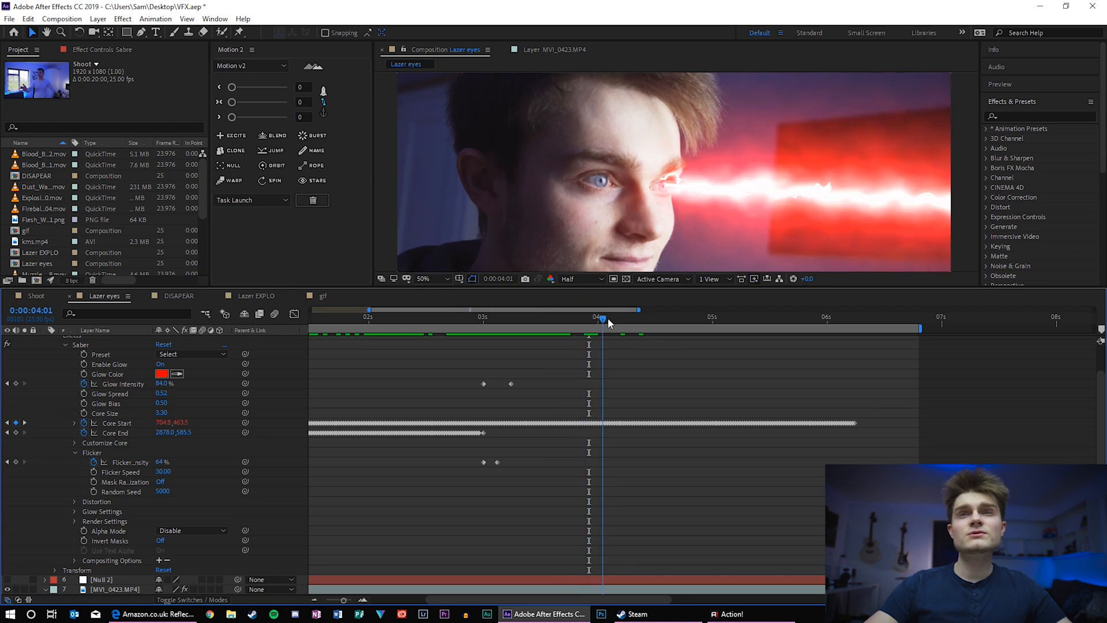
{"action": "left_click_drag", "start_coordinate": [602, 318], "coordinate": [668, 318]}
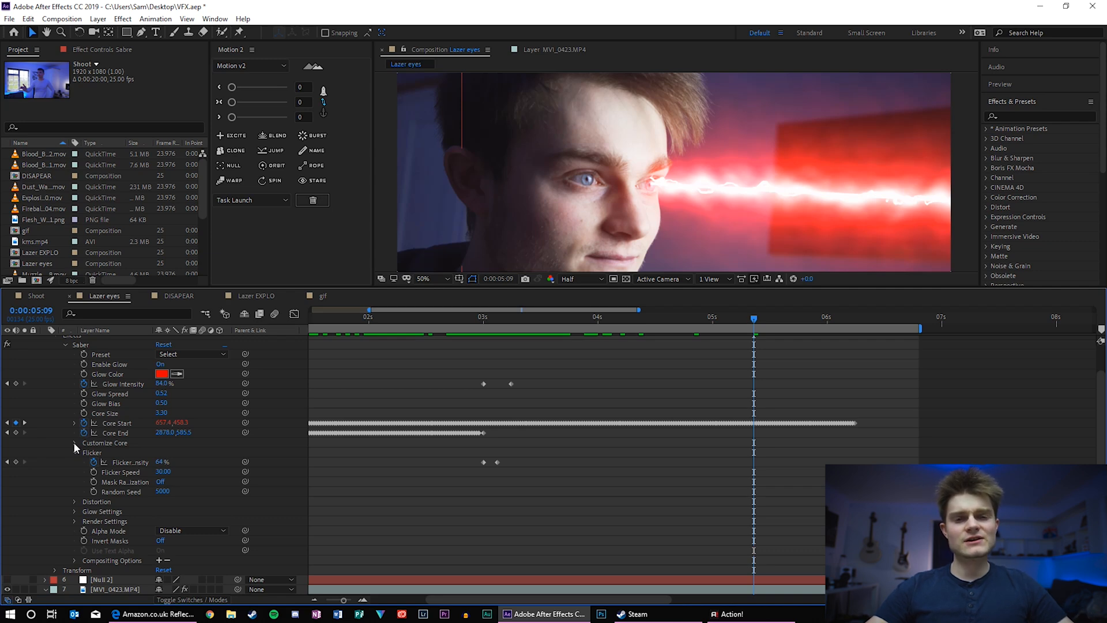
{"action": "left_click", "coordinate": [75, 442]}
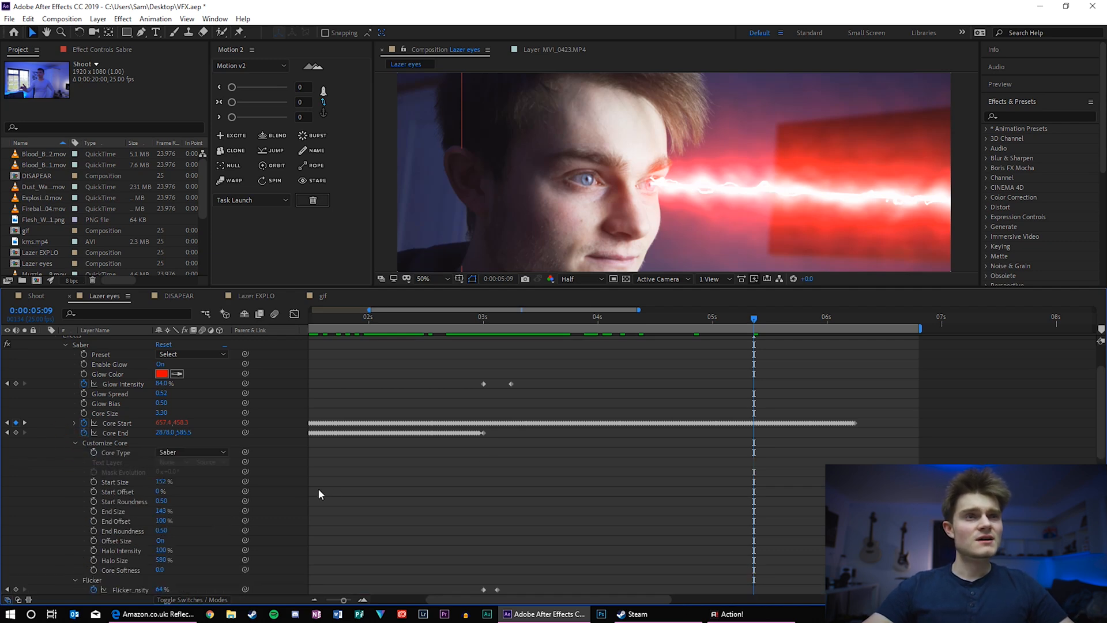
{"action": "scroll", "scroll_direction": "down", "scroll_amount": 3}
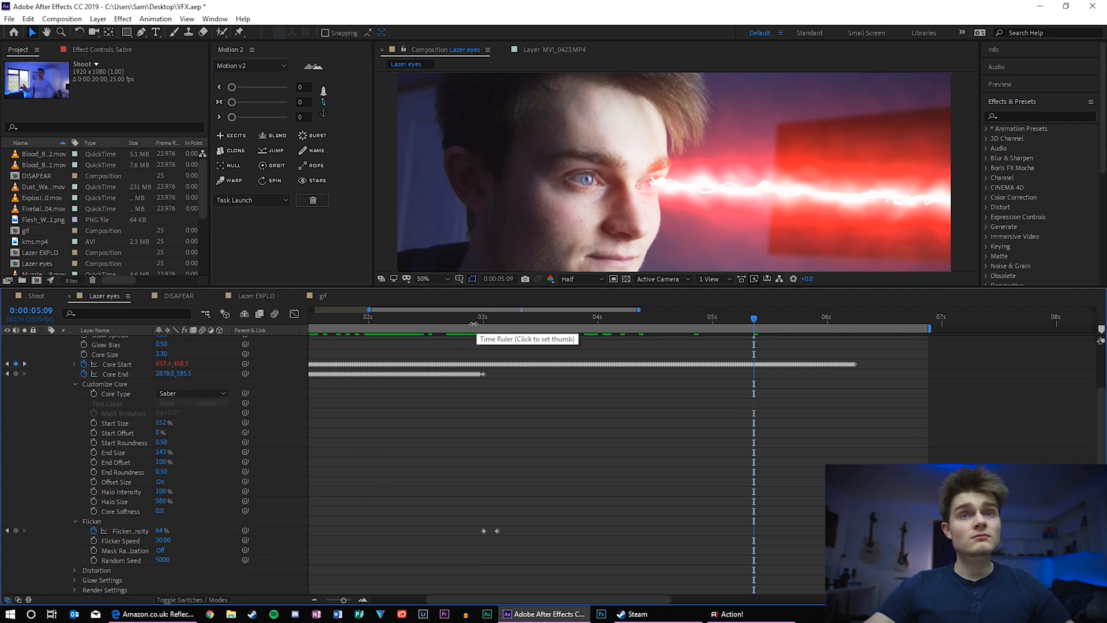
{"action": "left_click", "coordinate": [483, 316]}
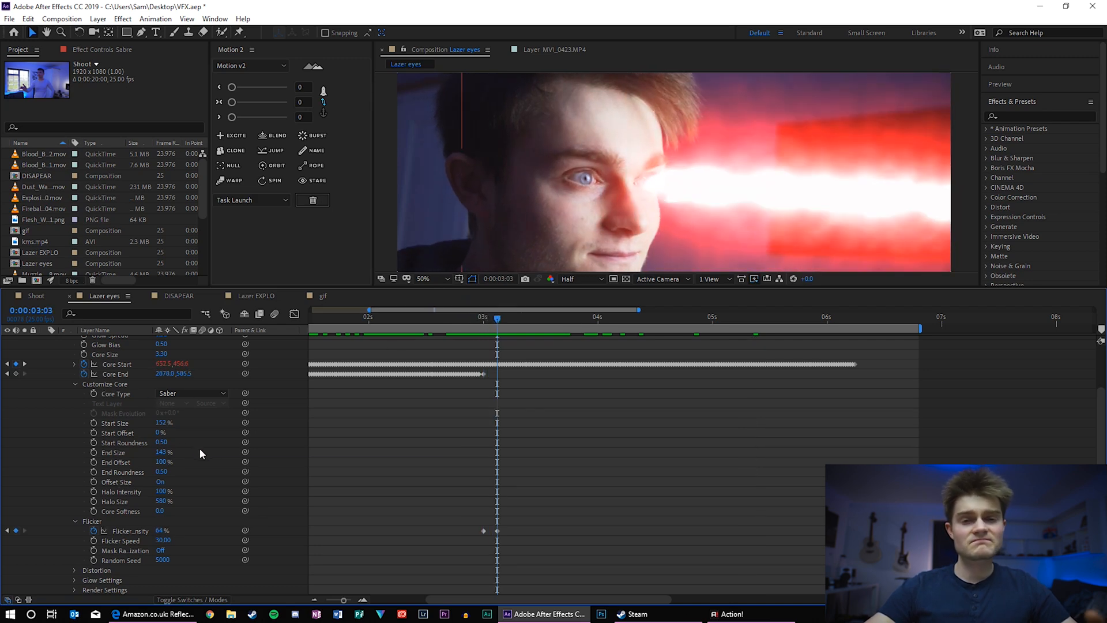
{"action": "left_click", "coordinate": [492, 318]}
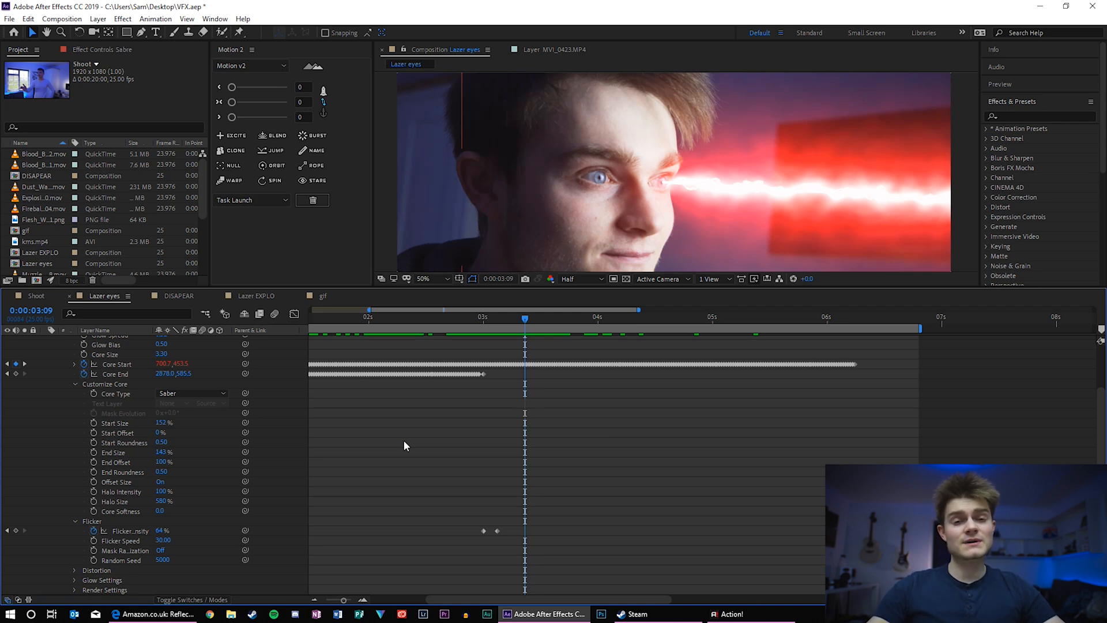
{"action": "scroll", "scroll_direction": "down", "scroll_amount": 3}
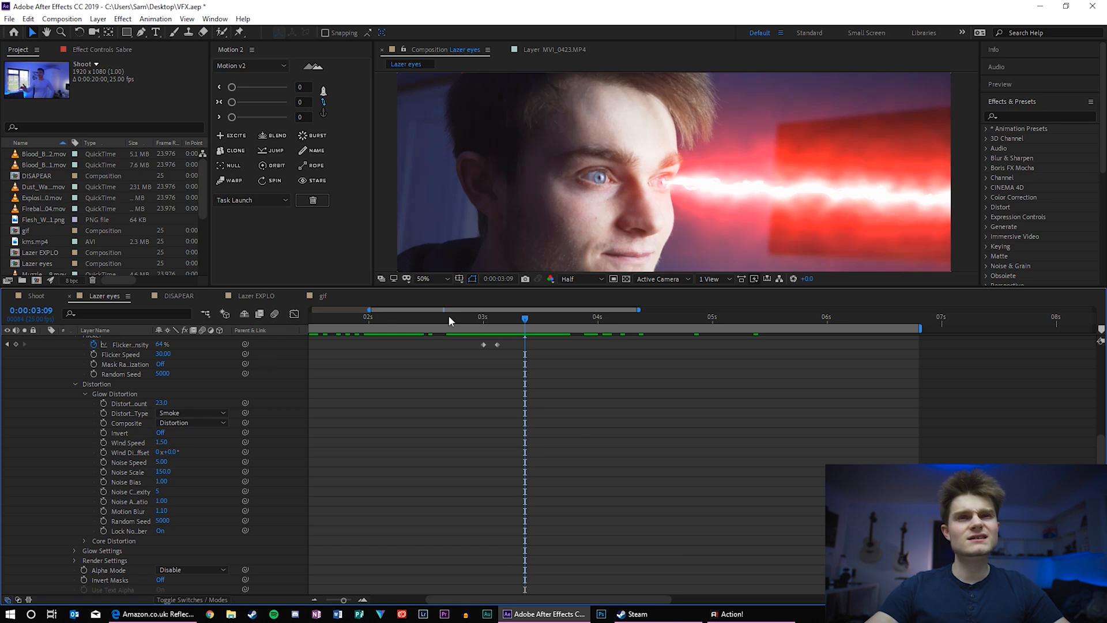
{"action": "left_click", "coordinate": [520, 316]}
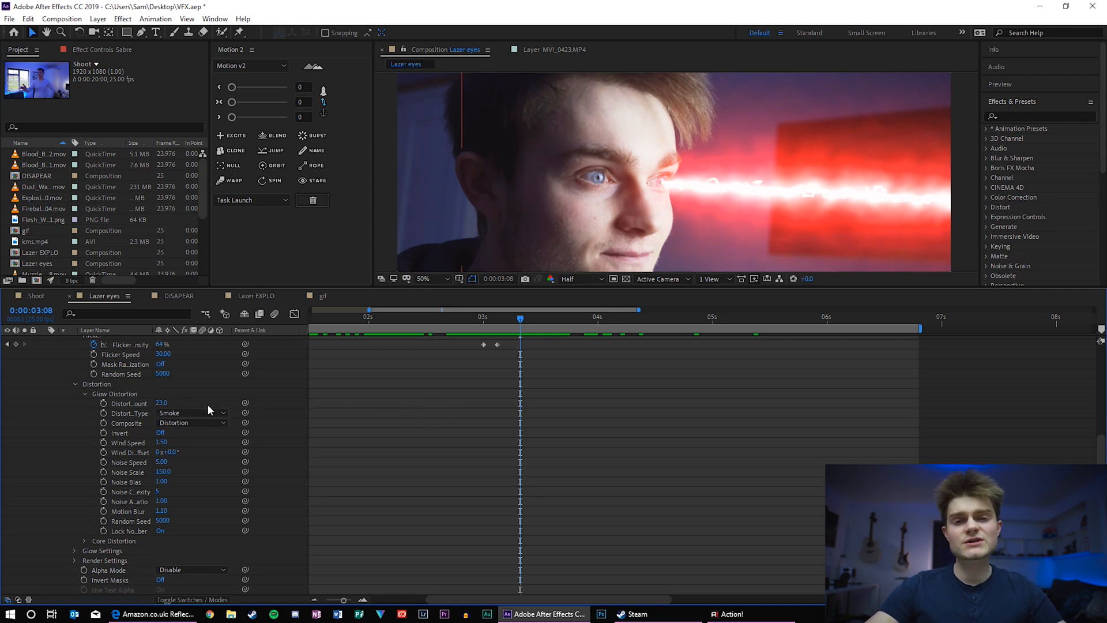
{"action": "mouse_move", "coordinate": [376, 449]}
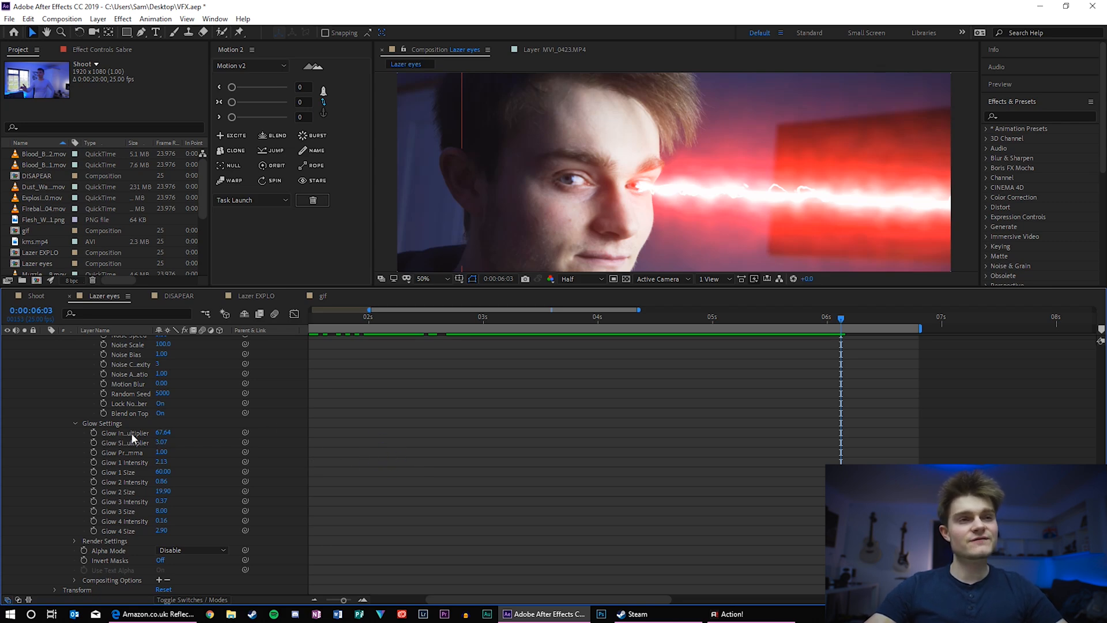
{"action": "mouse_move", "coordinate": [260, 445]}
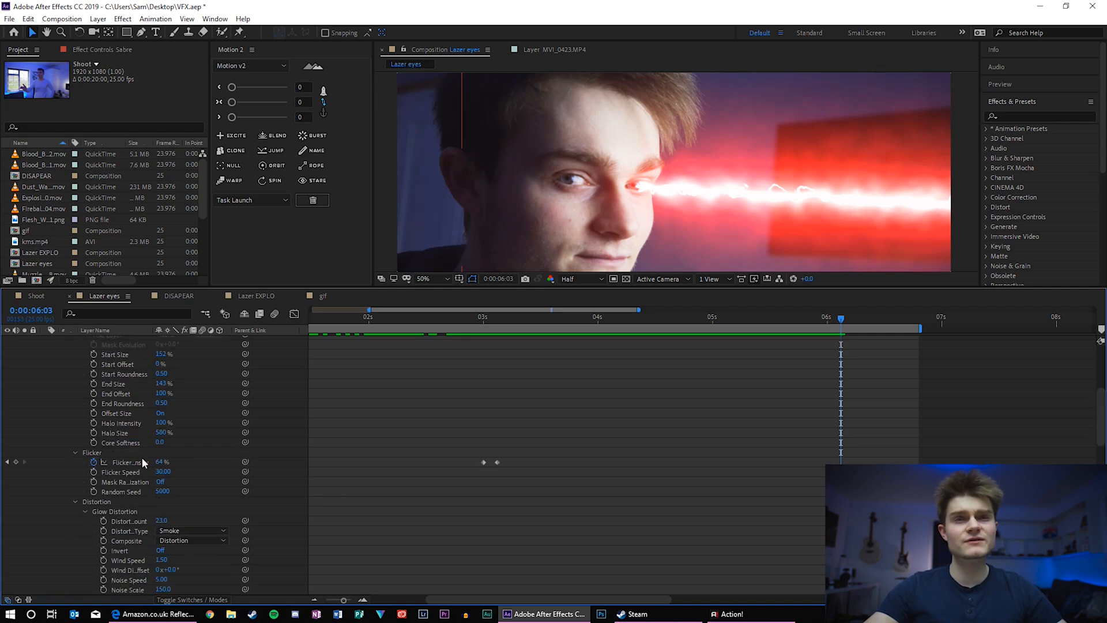
{"action": "mouse_move", "coordinate": [460, 368]}
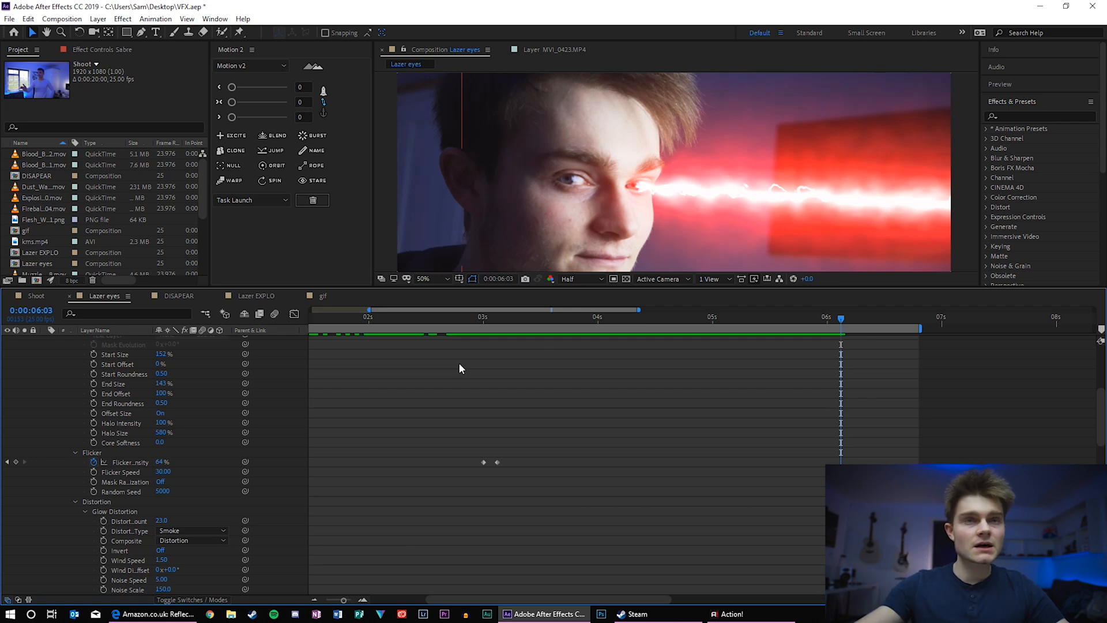
{"action": "left_click", "coordinate": [486, 318]}
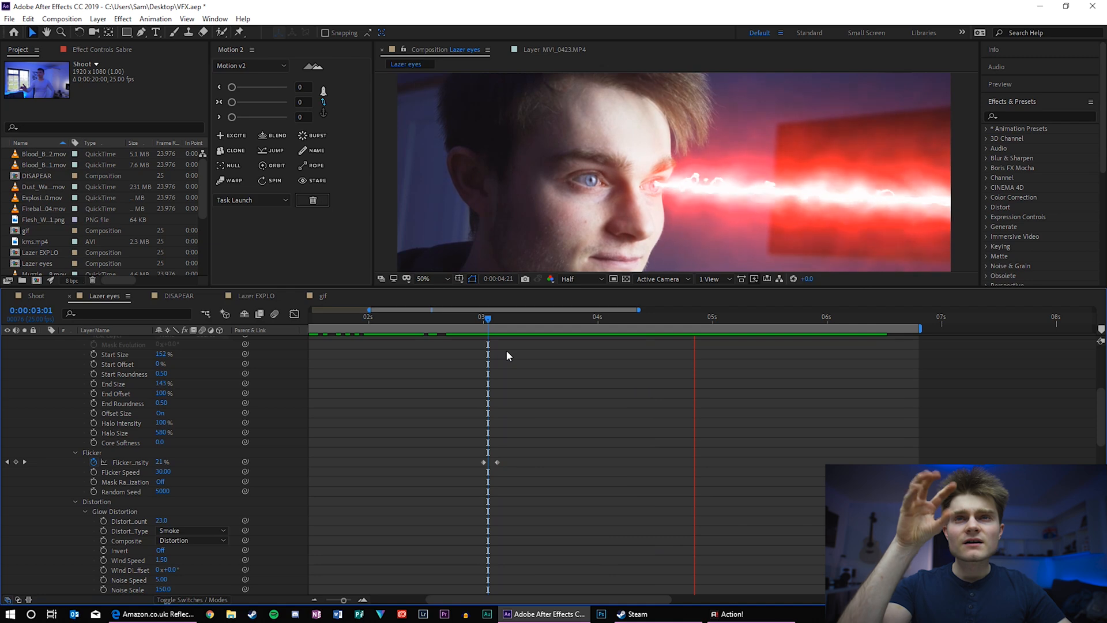
{"action": "left_click", "coordinate": [837, 316]}
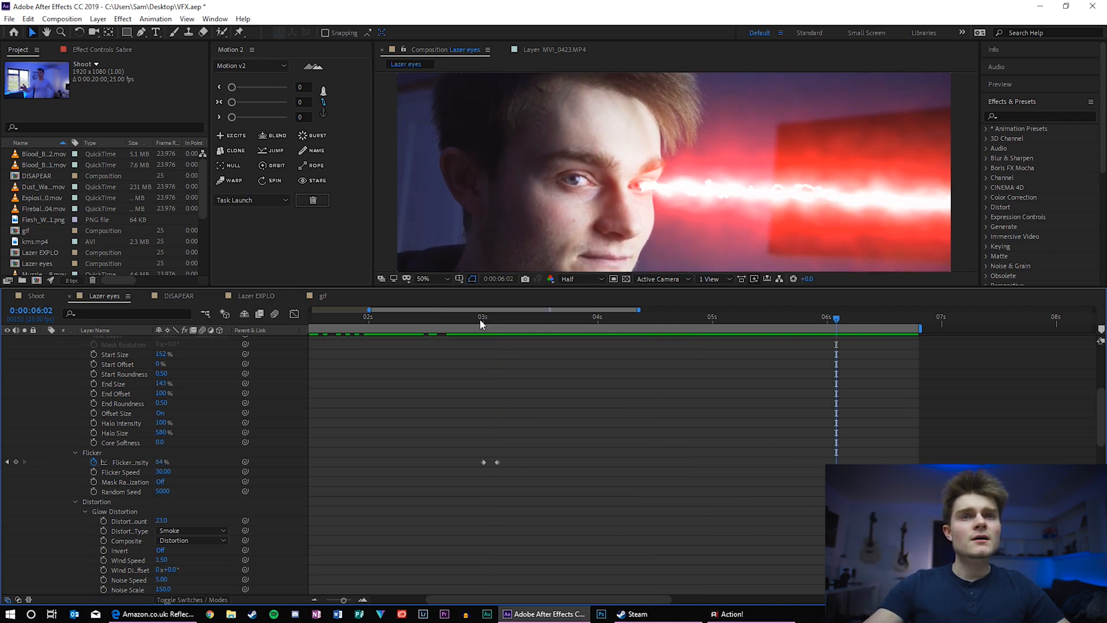
{"action": "left_click", "coordinate": [501, 317]}
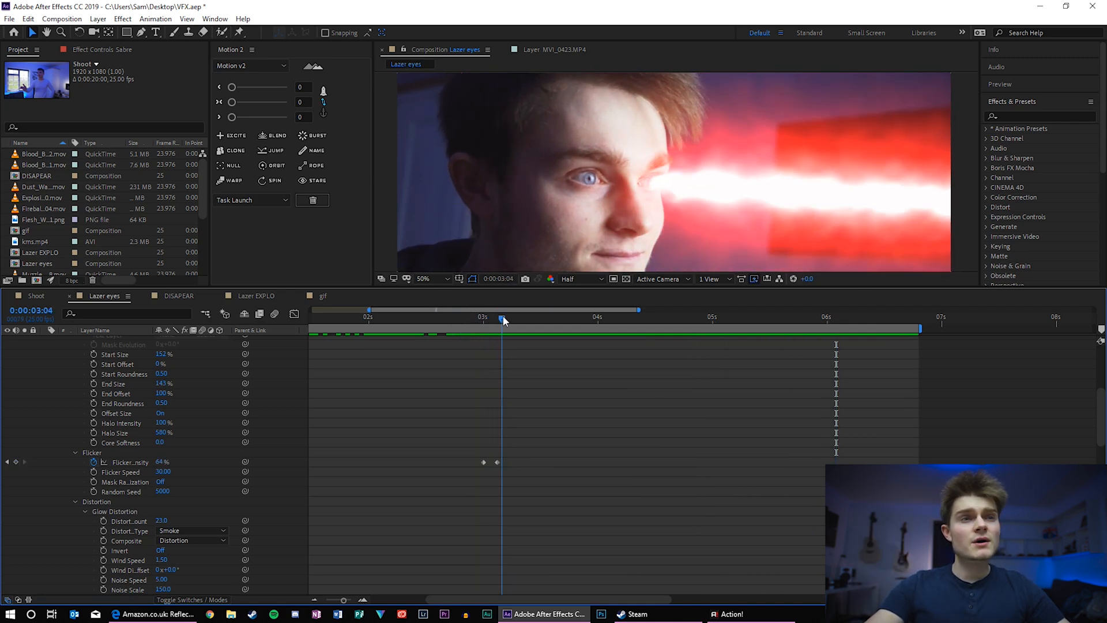
{"action": "left_click_drag", "start_coordinate": [502, 319], "coordinate": [483, 319]}
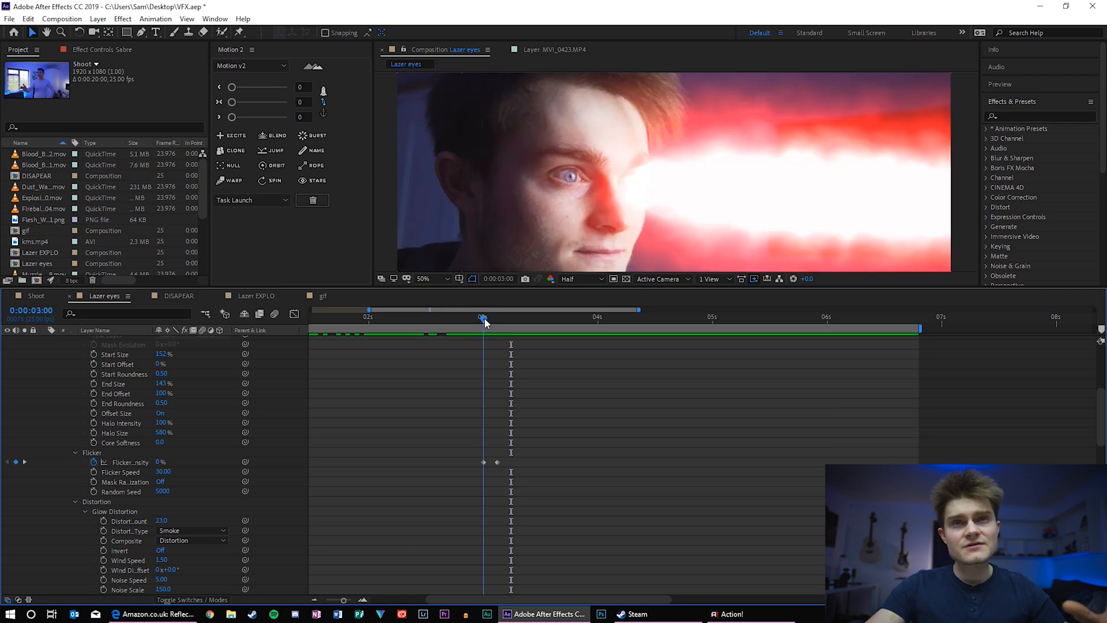
{"action": "left_click_drag", "start_coordinate": [483, 320], "coordinate": [516, 320]}
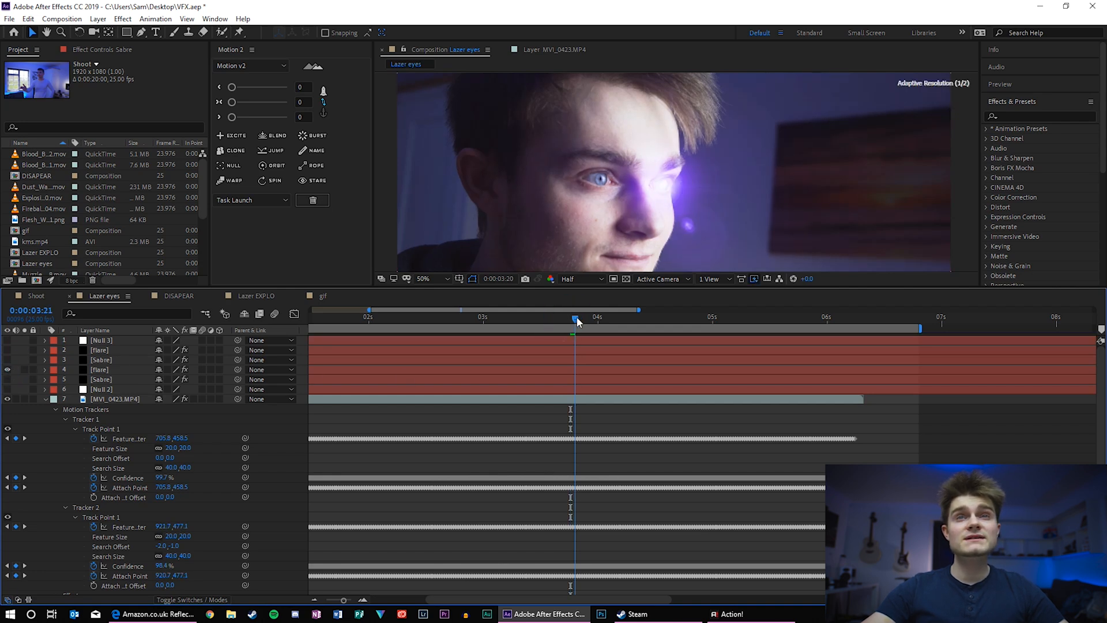
{"action": "left_click_drag", "start_coordinate": [574, 319], "coordinate": [614, 320]}
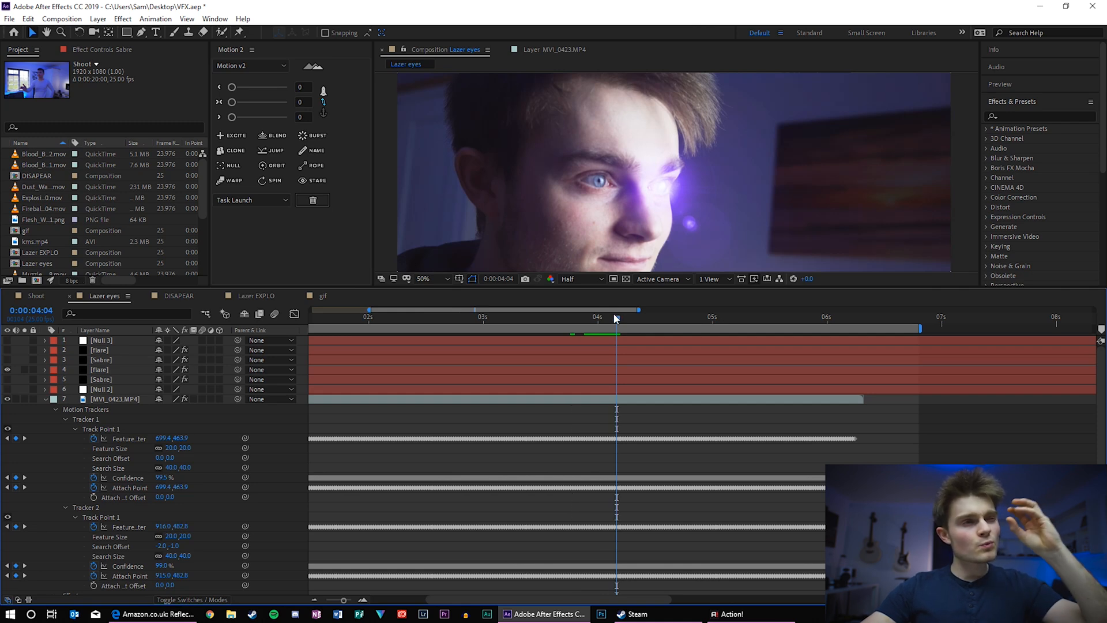
{"action": "mouse_move", "coordinate": [600, 321]}
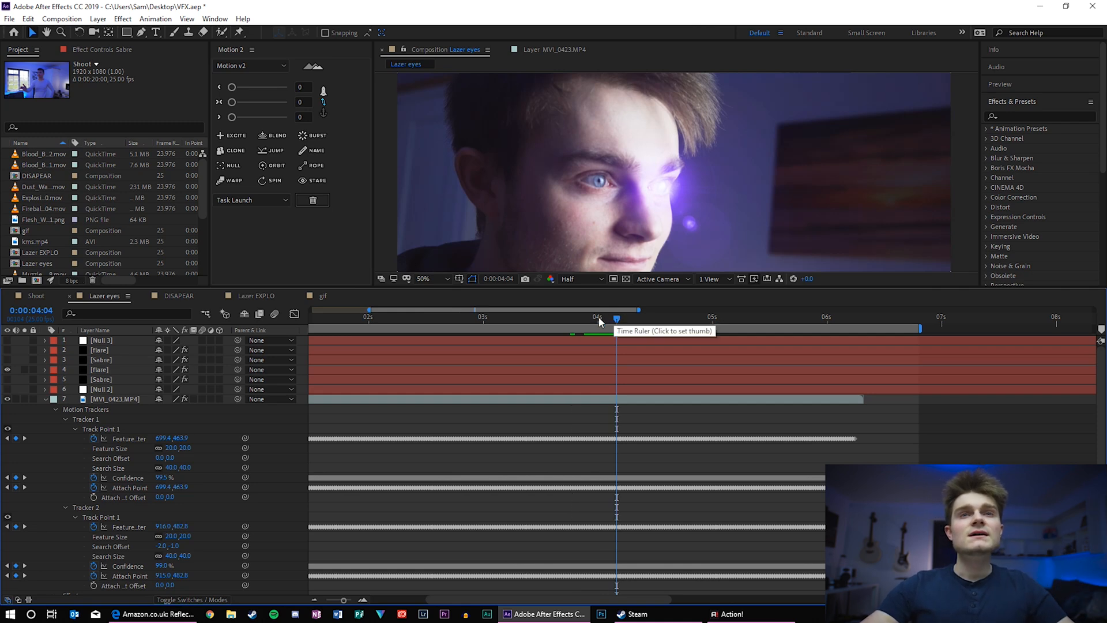
{"action": "left_click", "coordinate": [596, 316]}
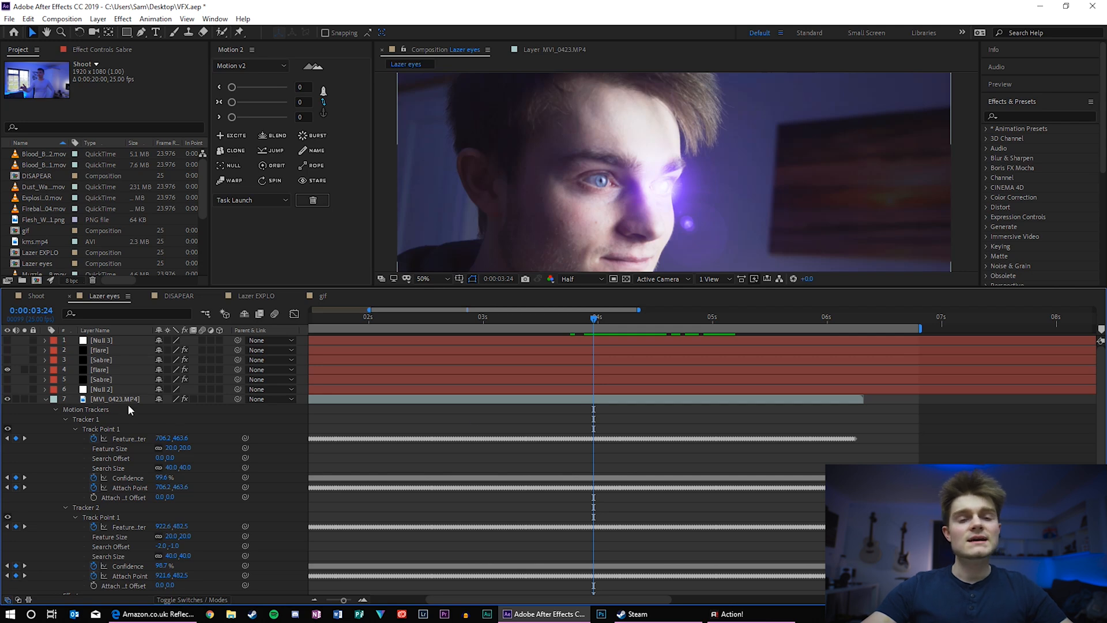
{"action": "left_click", "coordinate": [465, 316]}
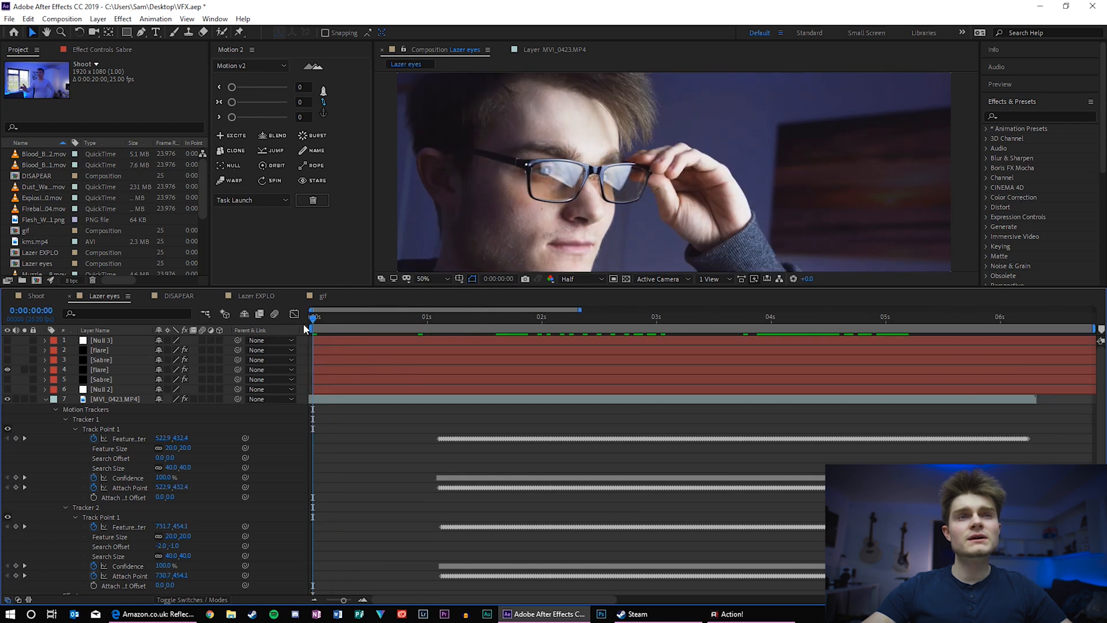
{"action": "left_click", "coordinate": [477, 318]}
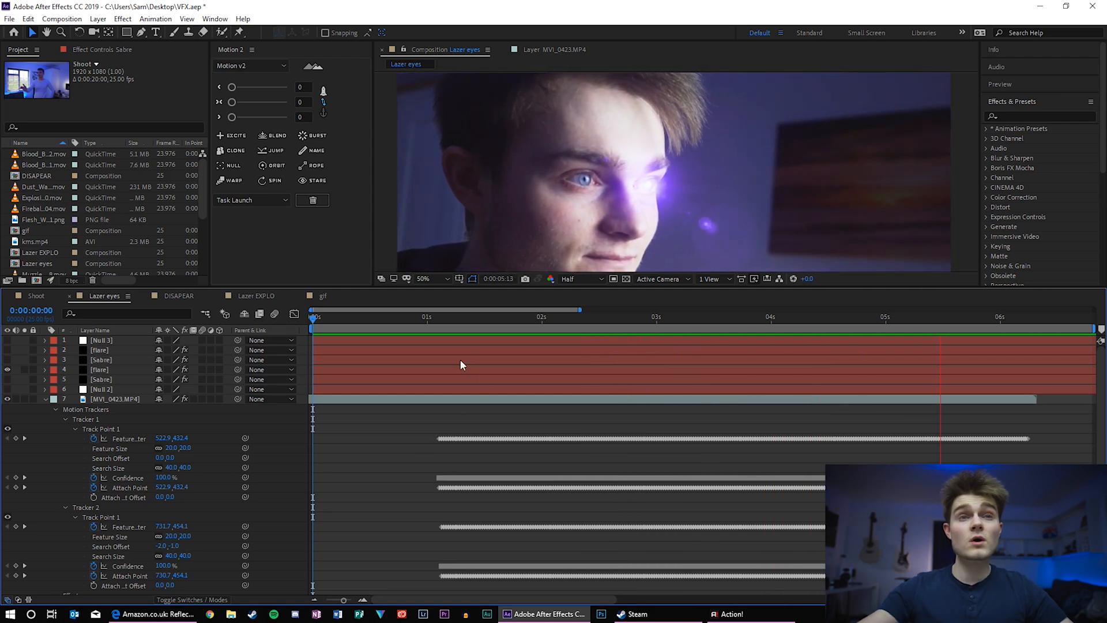
{"action": "left_click", "coordinate": [485, 316]}
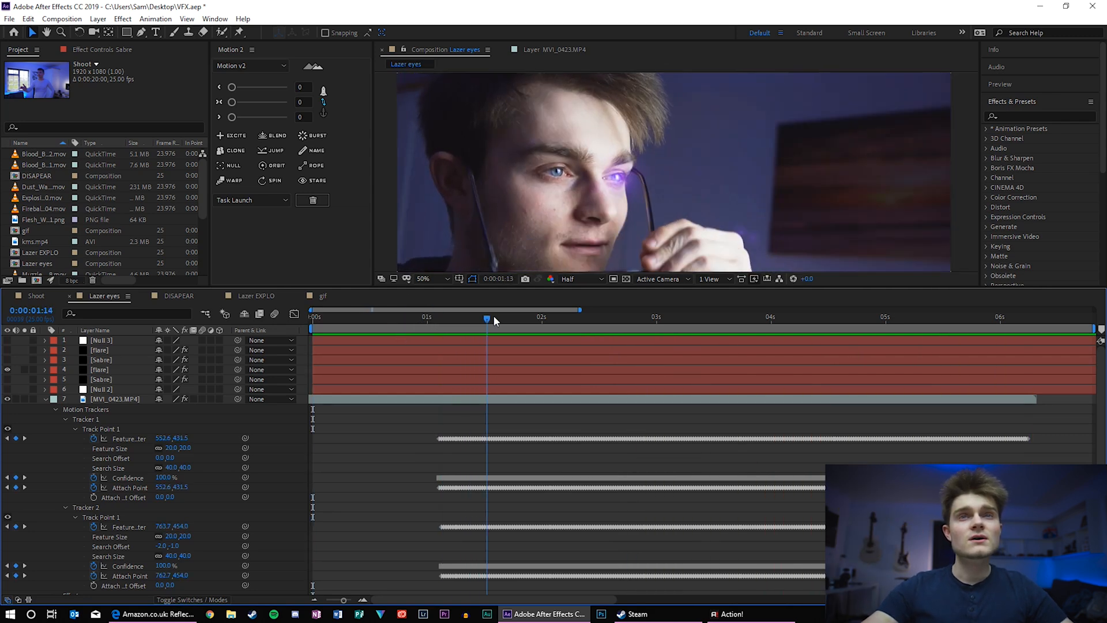
{"action": "left_click_drag", "start_coordinate": [487, 319], "coordinate": [633, 319]}
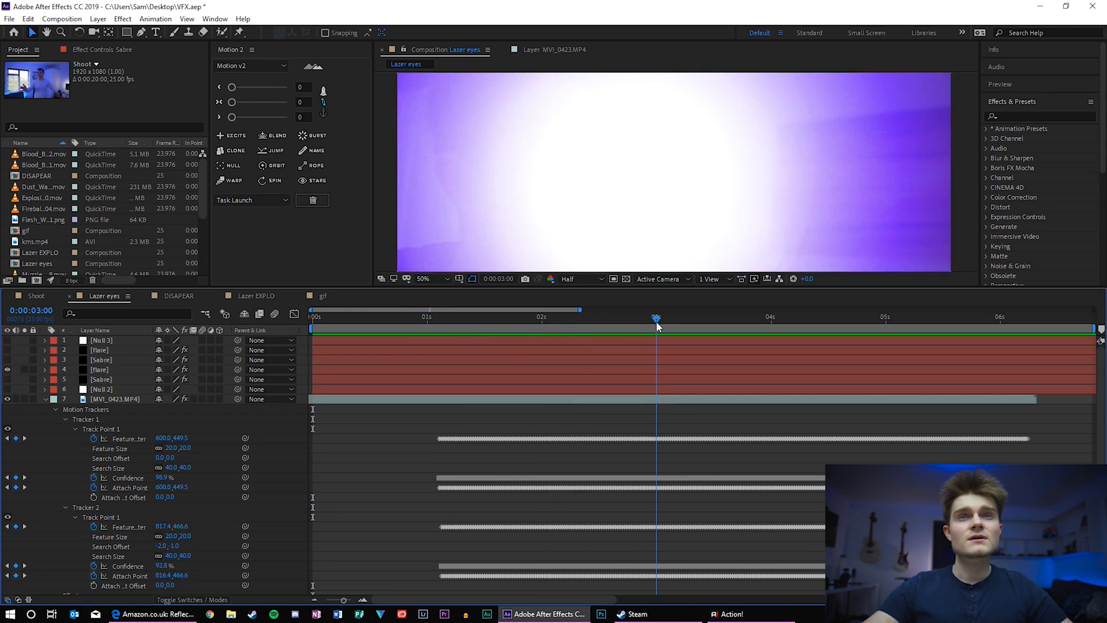
{"action": "left_click_drag", "start_coordinate": [655, 318], "coordinate": [702, 318]}
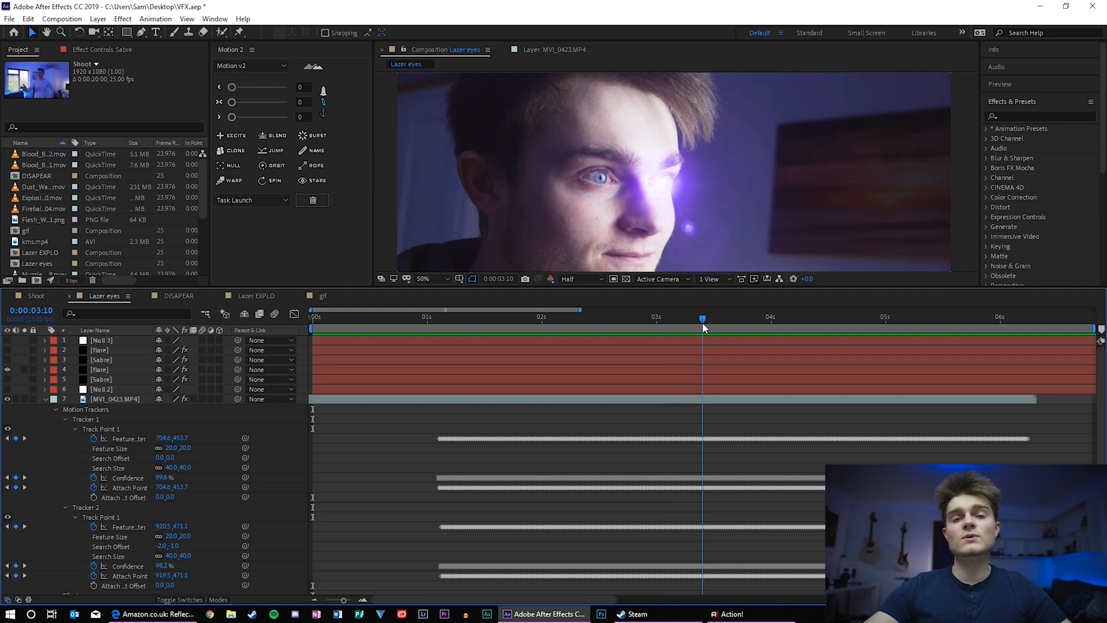
{"action": "left_click_drag", "start_coordinate": [702, 318], "coordinate": [633, 318]}
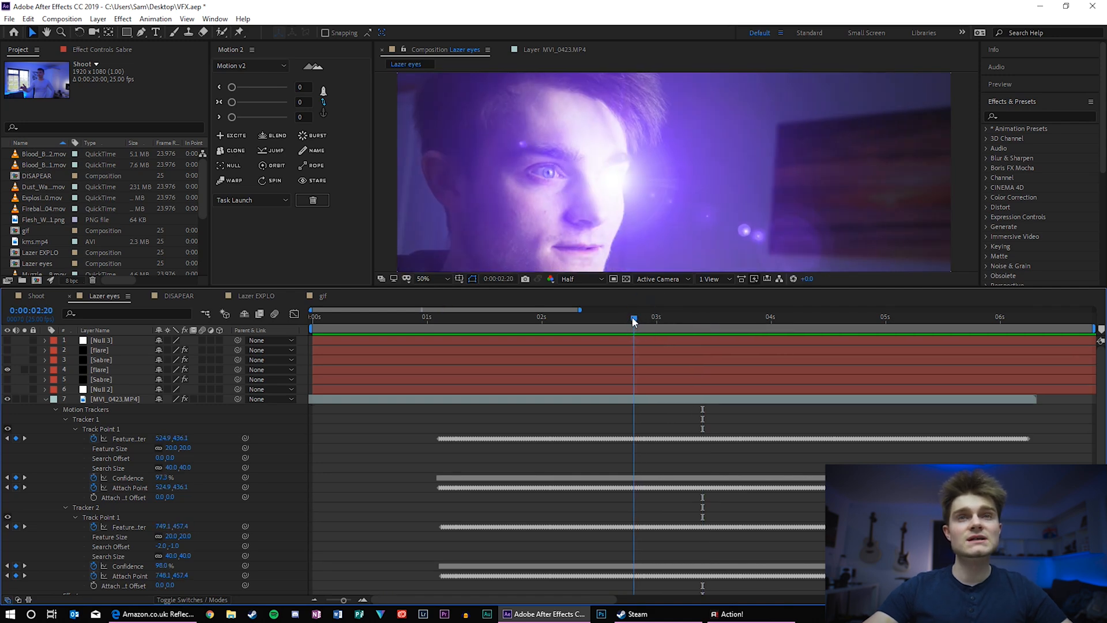
{"action": "left_click_drag", "start_coordinate": [633, 320], "coordinate": [621, 320]}
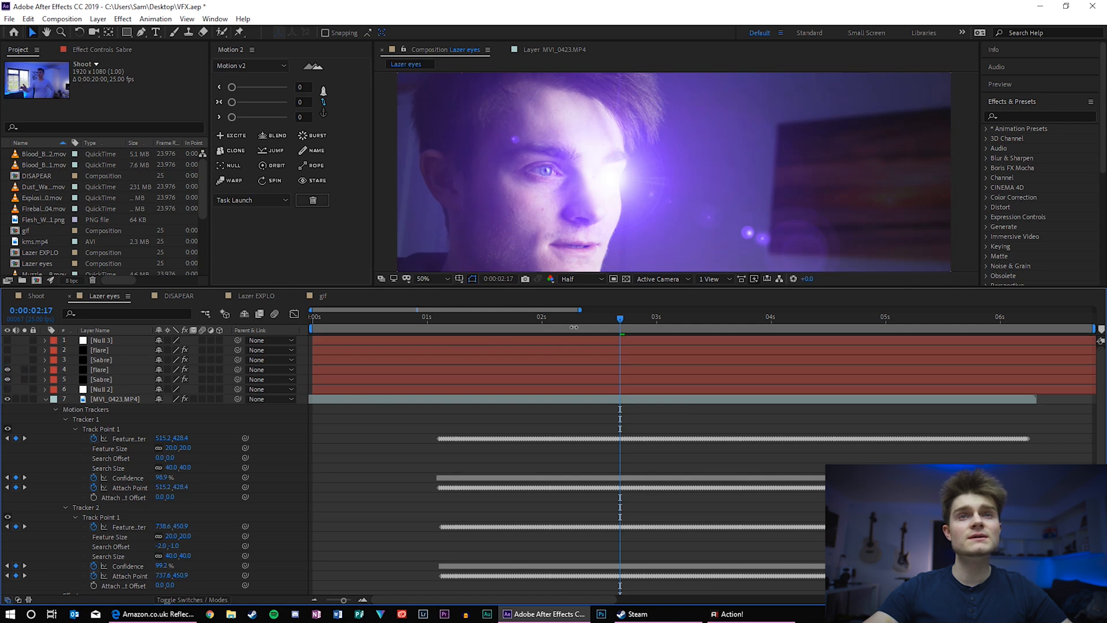
{"action": "left_click_drag", "start_coordinate": [620, 329], "coordinate": [555, 328]}
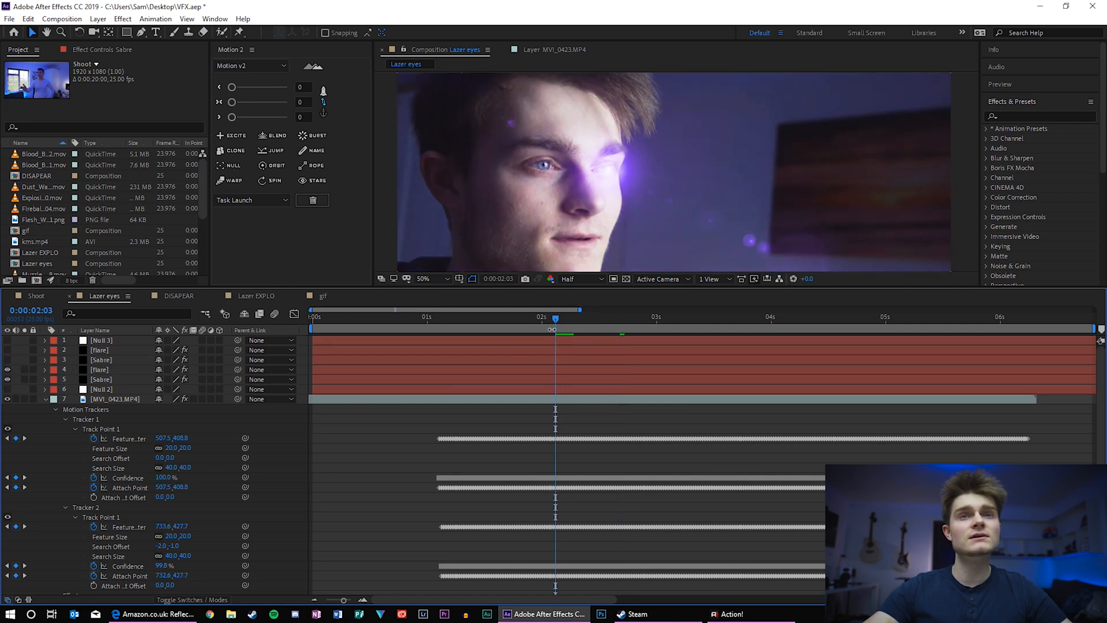
Step: Expand the flare layer's Lens Flare effect and scrub between two and three seconds where it brightens
{"action": "left_click", "coordinate": [659, 317]}
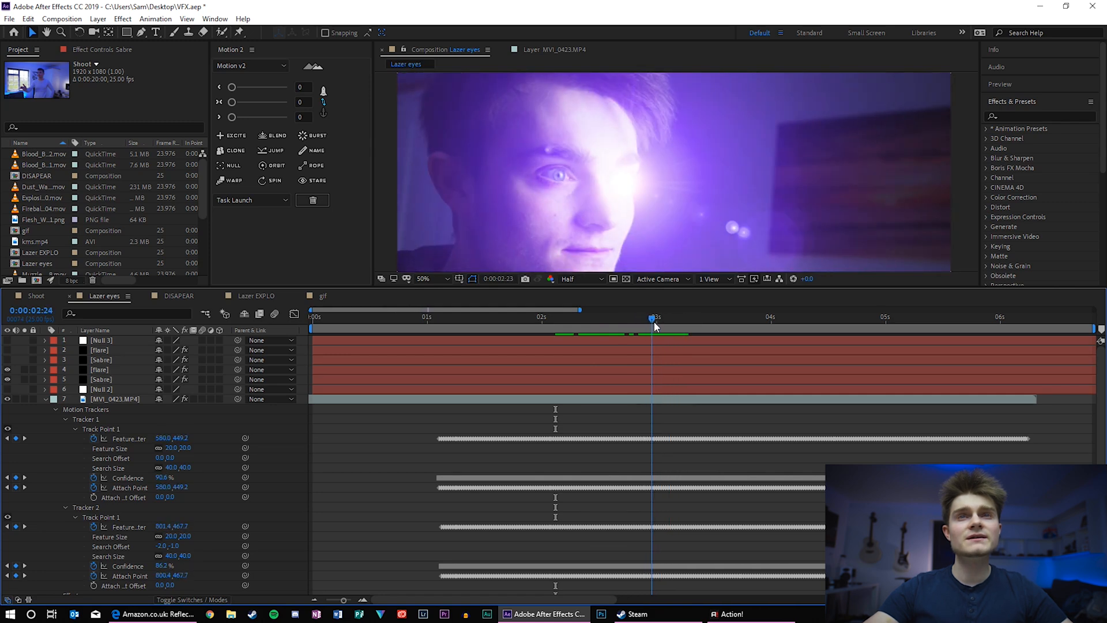
{"action": "left_click_drag", "start_coordinate": [650, 320], "coordinate": [674, 319]}
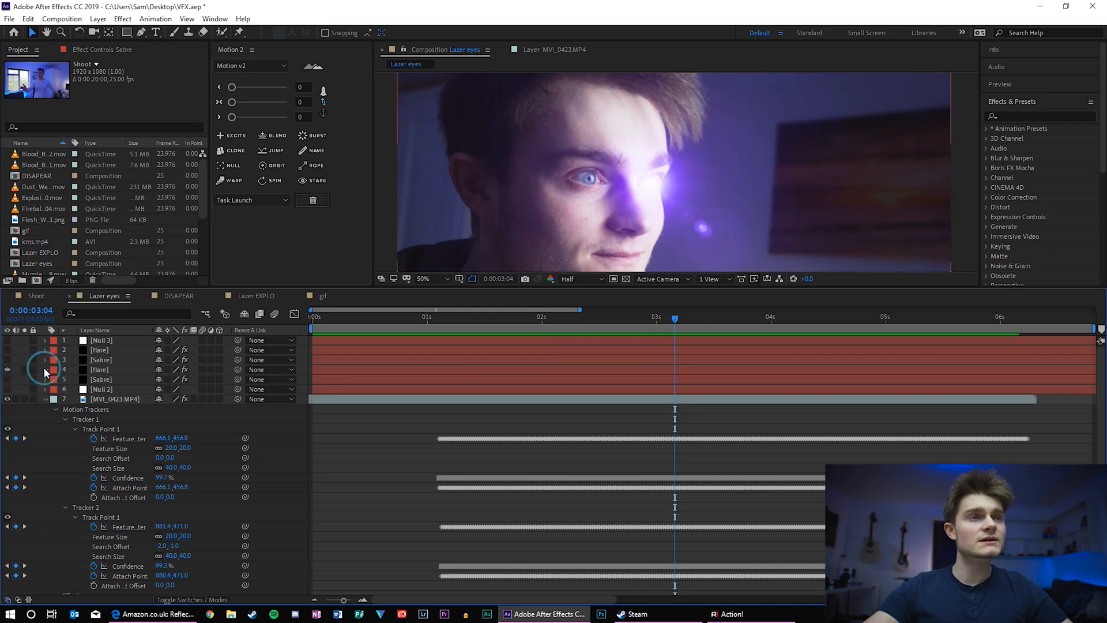
{"action": "left_click", "coordinate": [442, 316]}
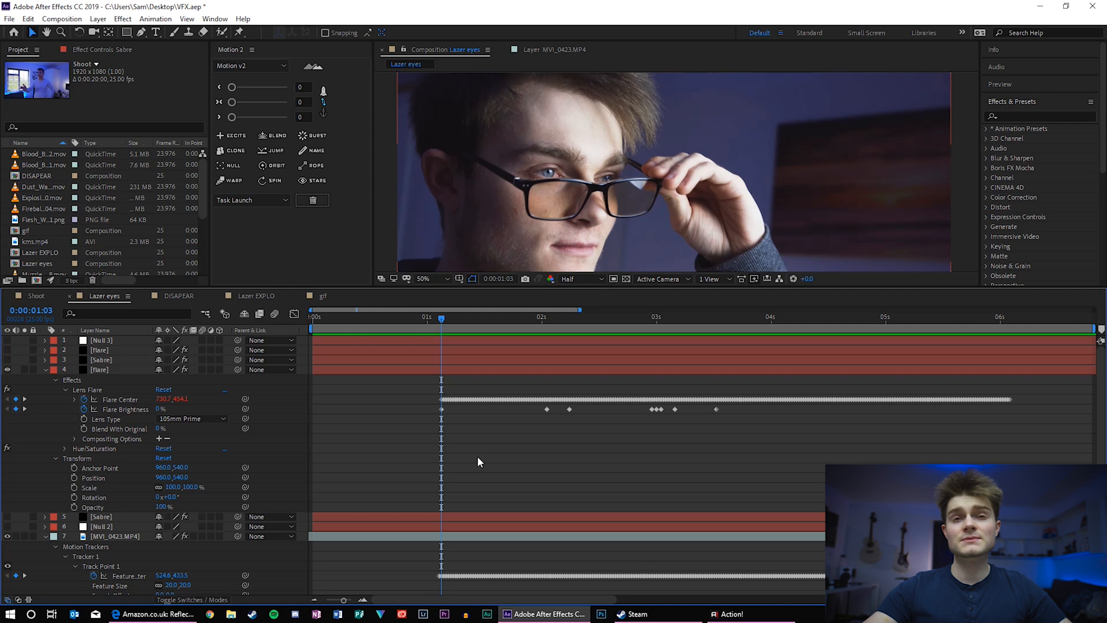
{"action": "left_click_drag", "start_coordinate": [441, 319], "coordinate": [473, 319]}
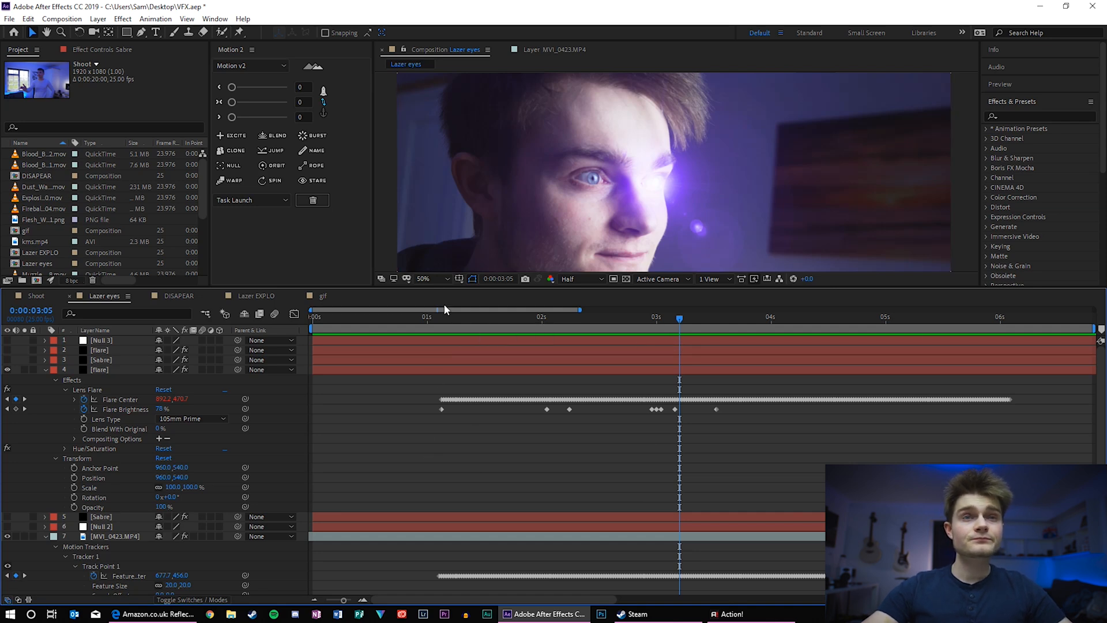
{"action": "left_click", "coordinate": [468, 319]}
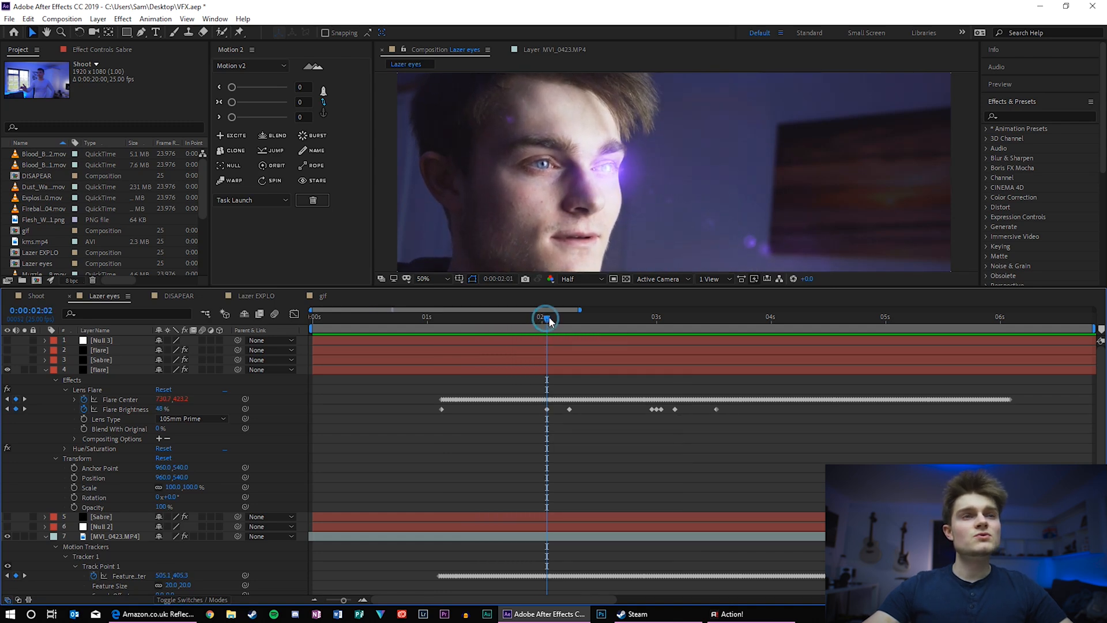
Step: Step through the Flare Brightness keyframes from the brightest flash to its dimming past three seconds
{"action": "left_click_drag", "start_coordinate": [547, 318], "coordinate": [571, 318]}
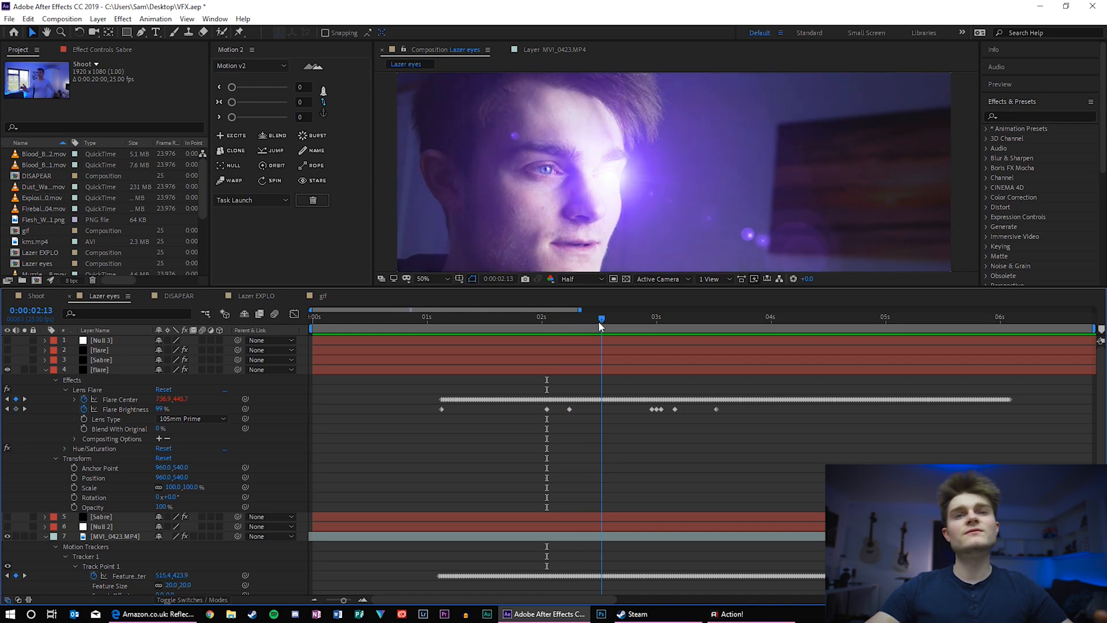
{"action": "left_click_drag", "start_coordinate": [601, 320], "coordinate": [642, 320]}
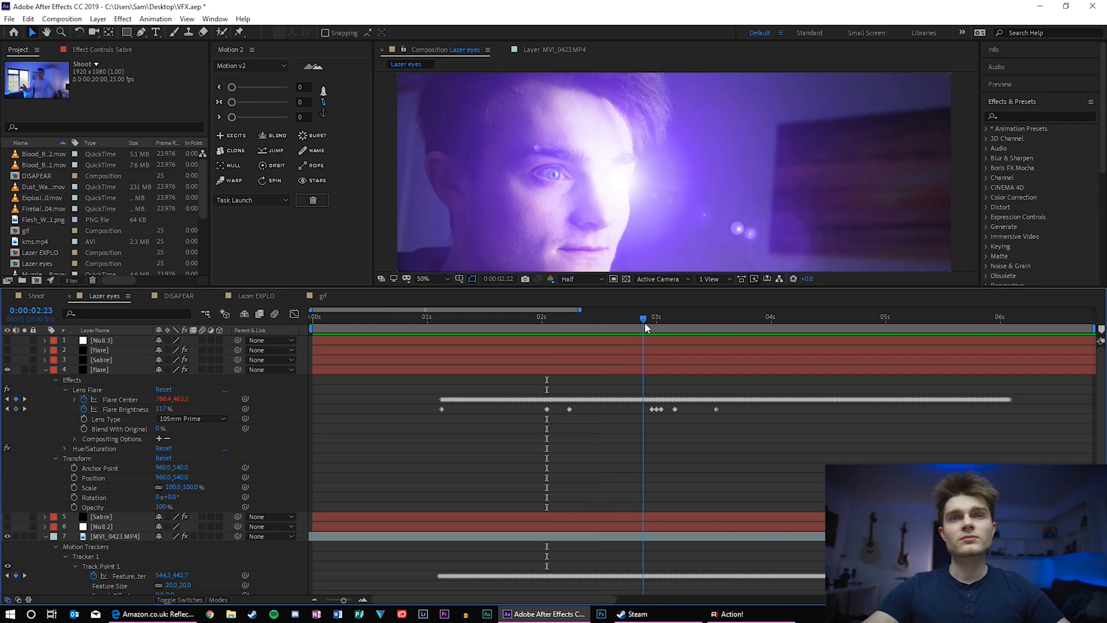
{"action": "left_click_drag", "start_coordinate": [642, 319], "coordinate": [650, 319]}
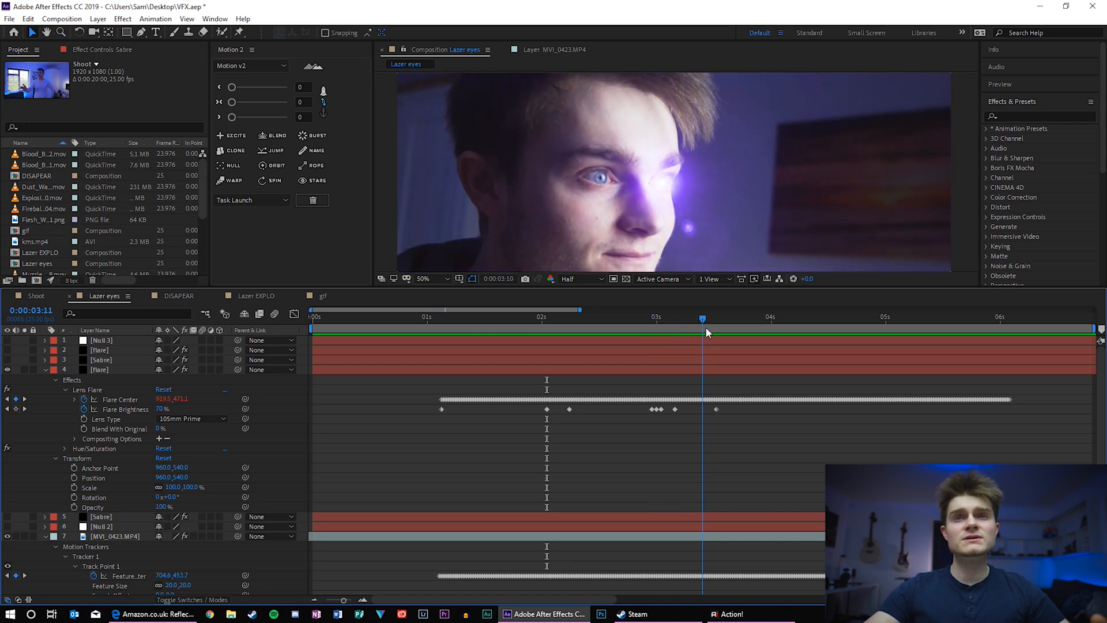
{"action": "left_click_drag", "start_coordinate": [702, 319], "coordinate": [747, 318]}
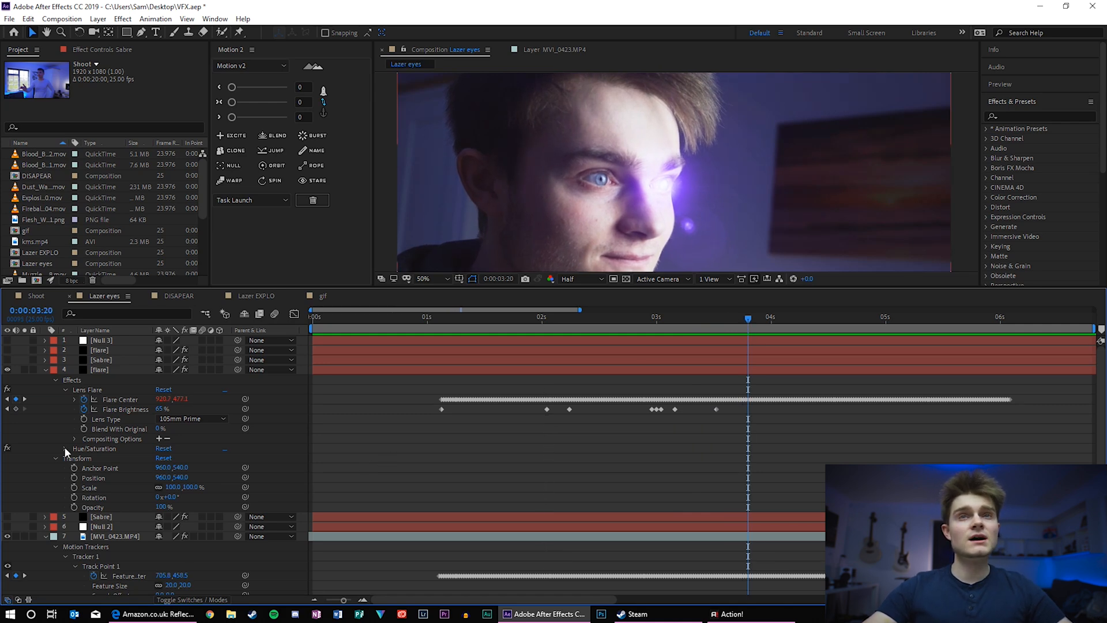
Step: Expand Hue/Saturation on the flare to confirm Colorize is On at a 263° purple hue
{"action": "left_click", "coordinate": [66, 448]}
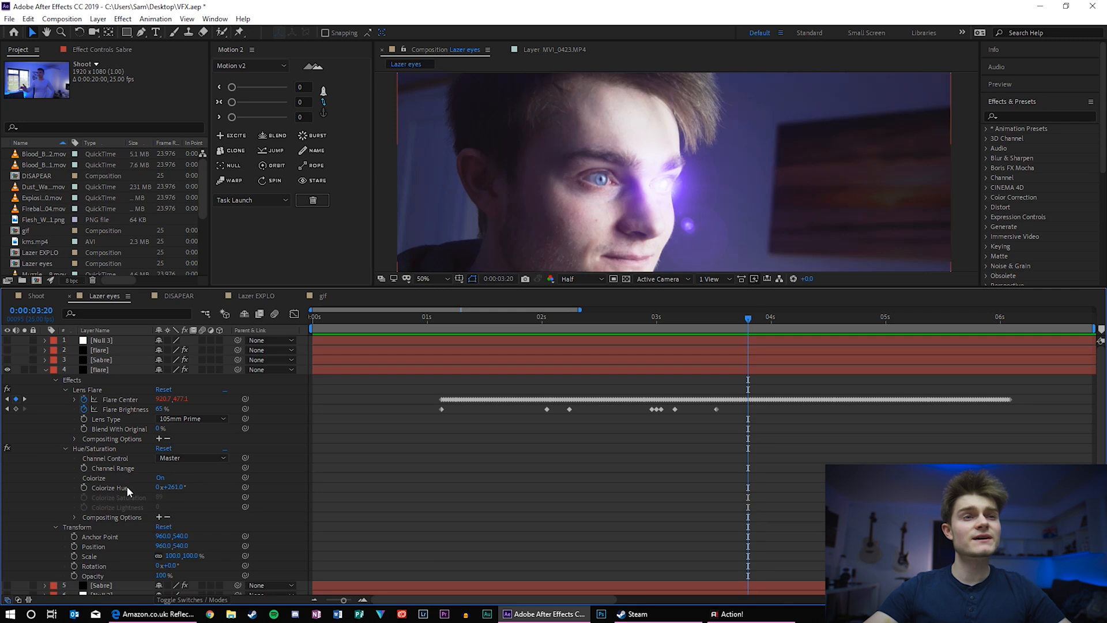
{"action": "mouse_move", "coordinate": [265, 466]}
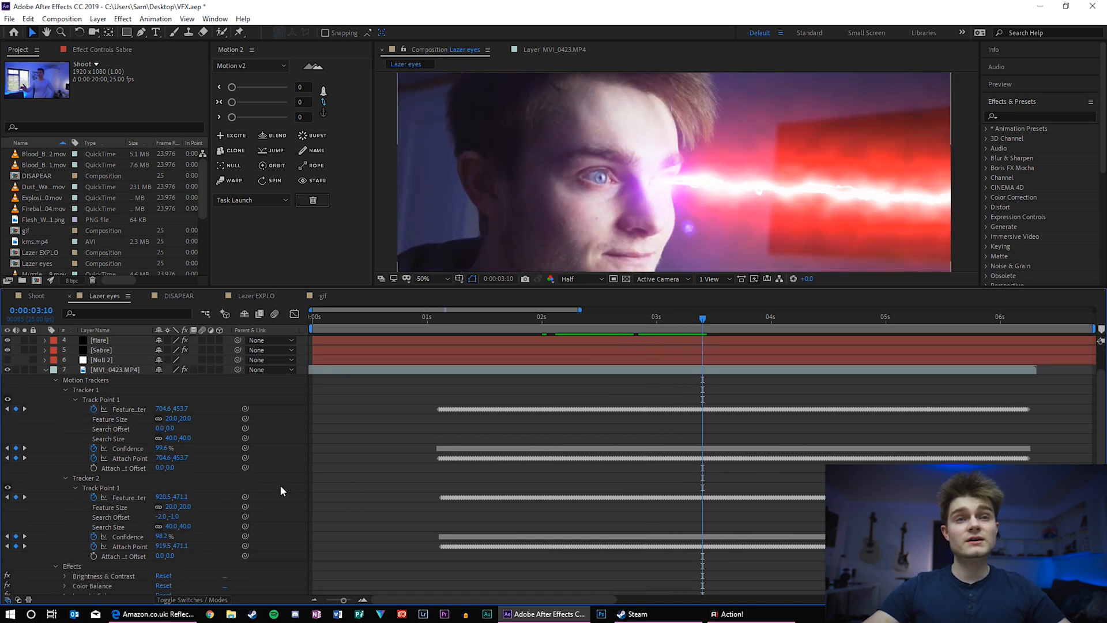
Step: Select Tracker 2, enable the second flare and Saber layers, and jump to 3:20 with both beams firing
{"action": "left_click", "coordinate": [114, 369]}
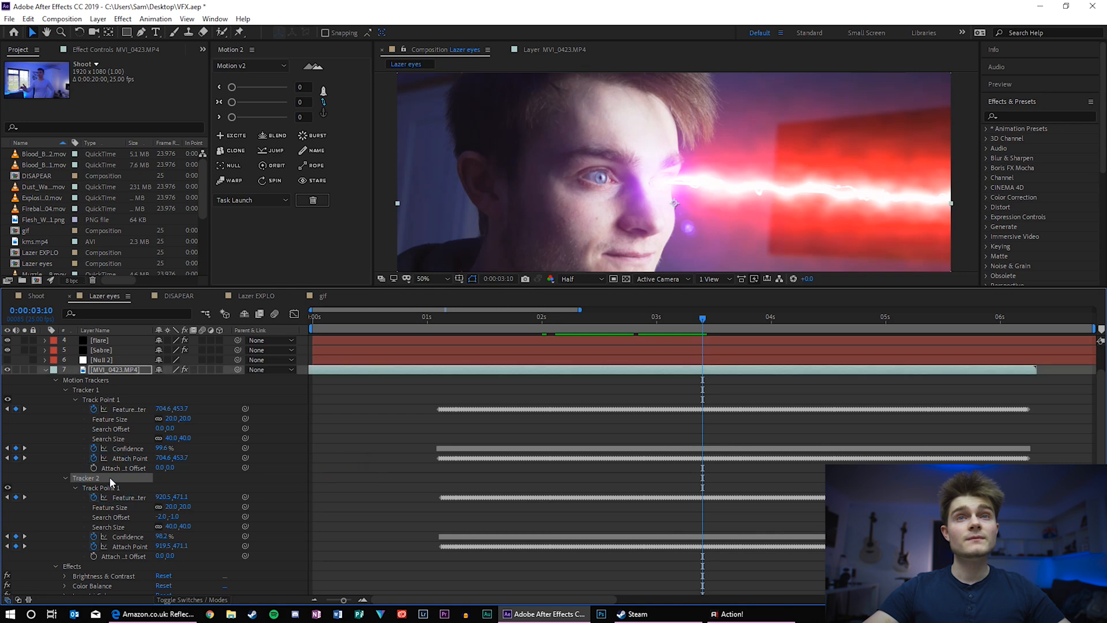
{"action": "left_click_drag", "start_coordinate": [702, 318], "coordinate": [561, 318]}
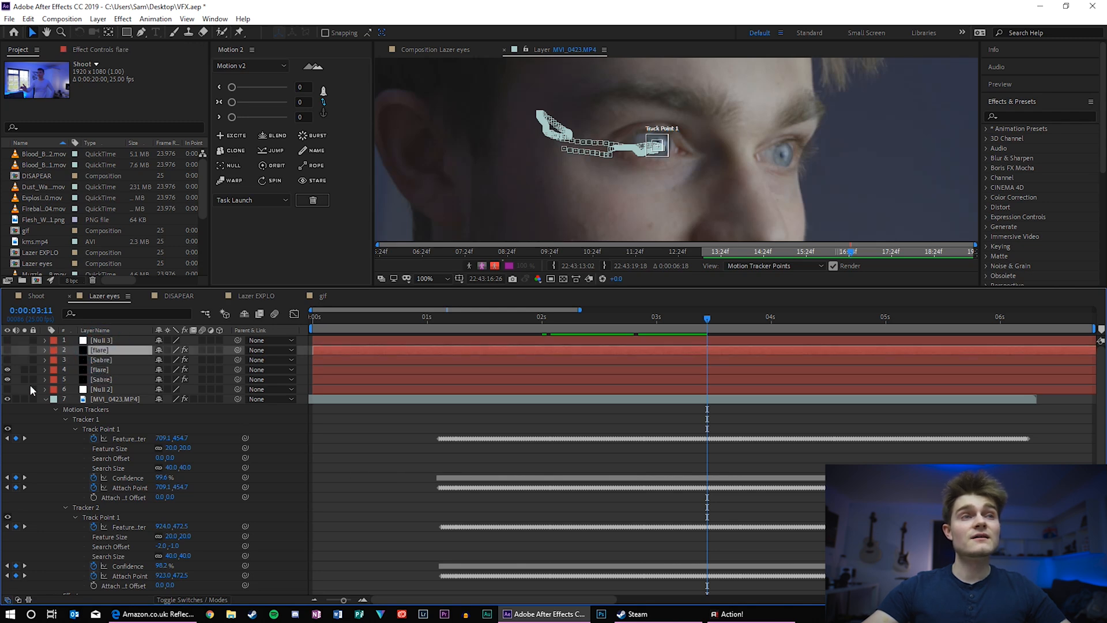
{"action": "left_click", "coordinate": [445, 49]}
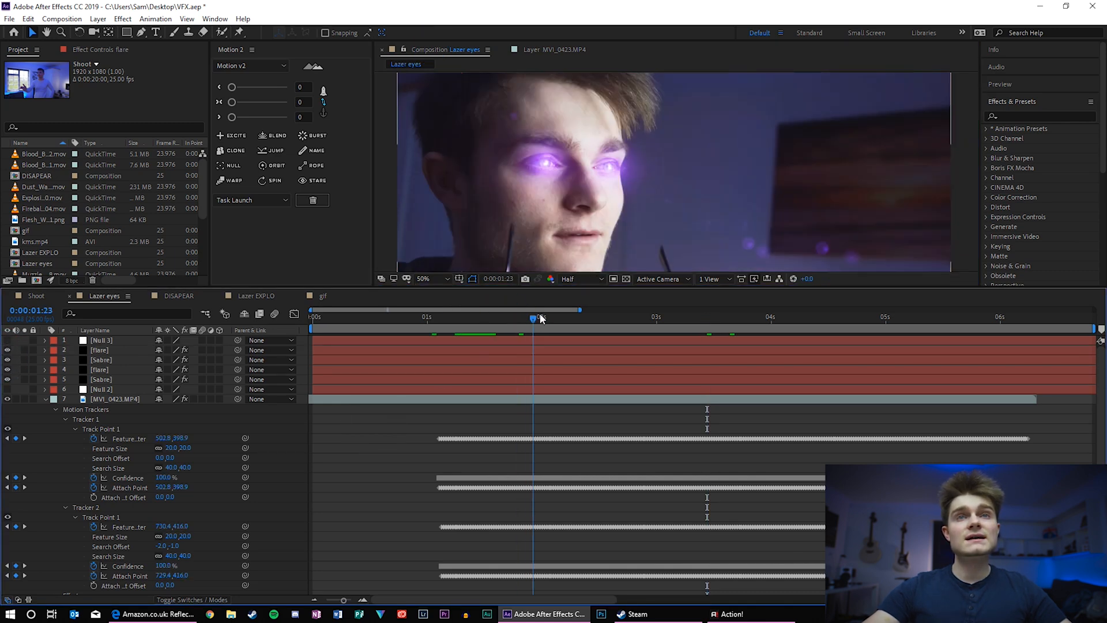
{"action": "left_click", "coordinate": [702, 318]}
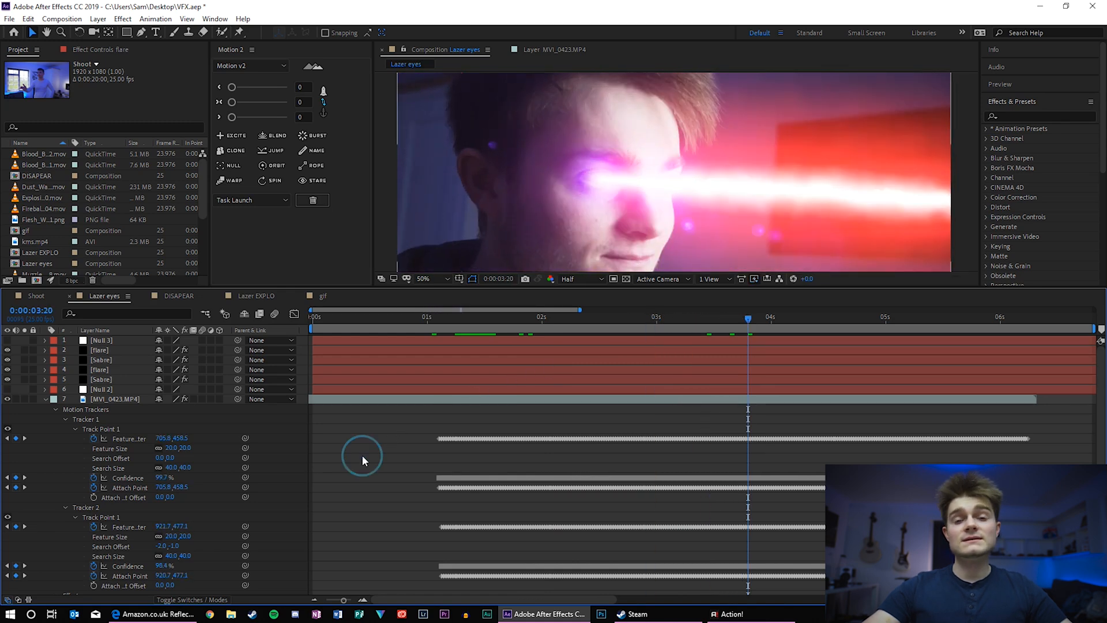
{"action": "mouse_move", "coordinate": [449, 380]}
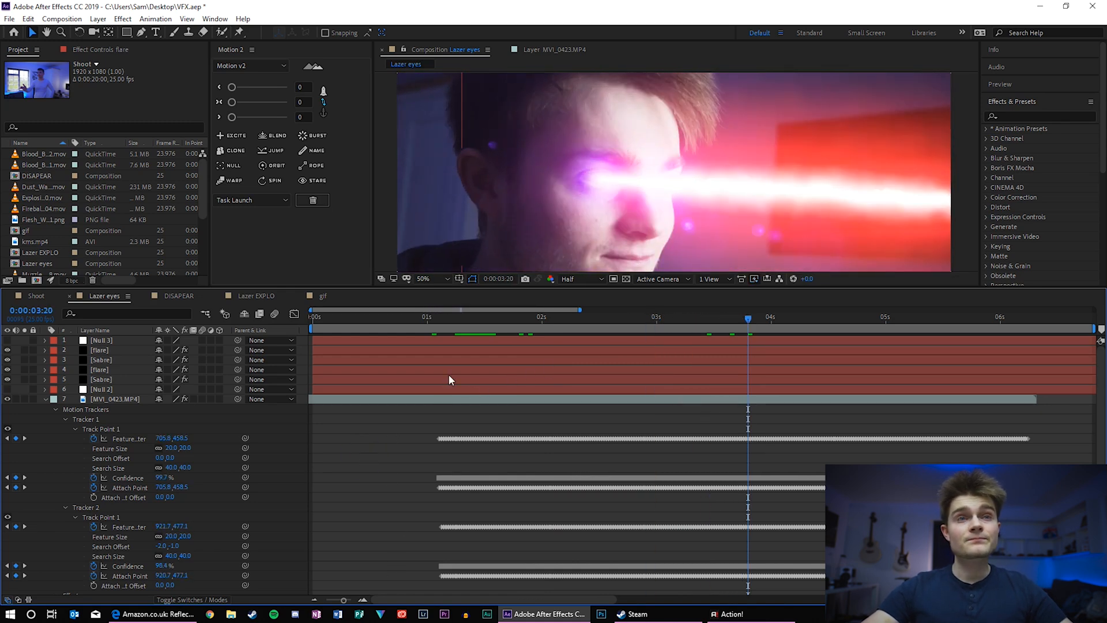